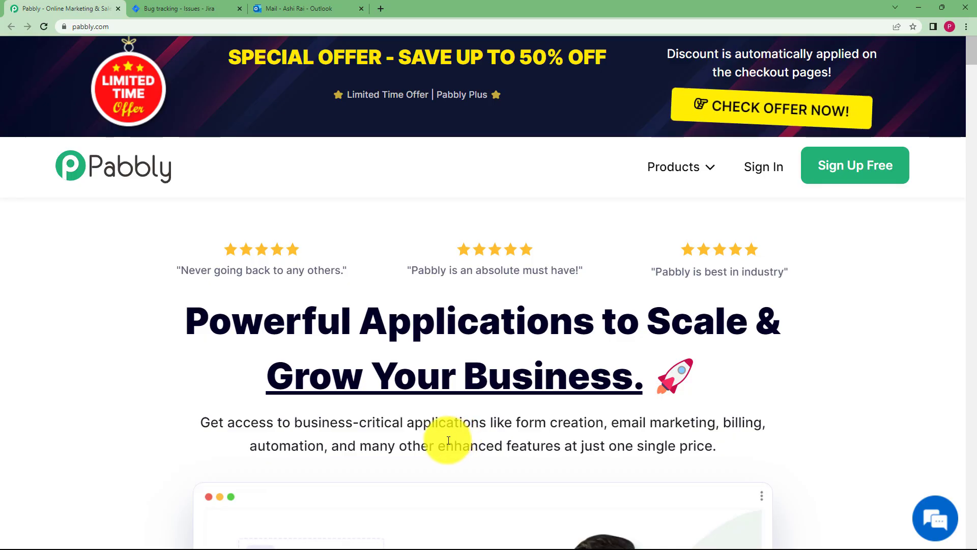
- Review the Outlook inbox and the Jira bug tracking issues list before starting
{"action": "left_click", "coordinate": [305, 9]}
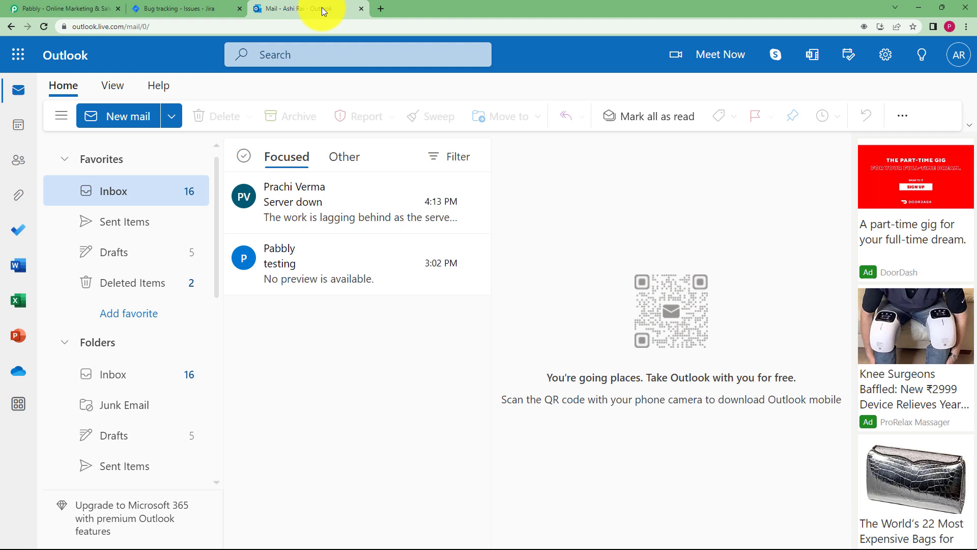
{"action": "mouse_move", "coordinate": [457, 187]}
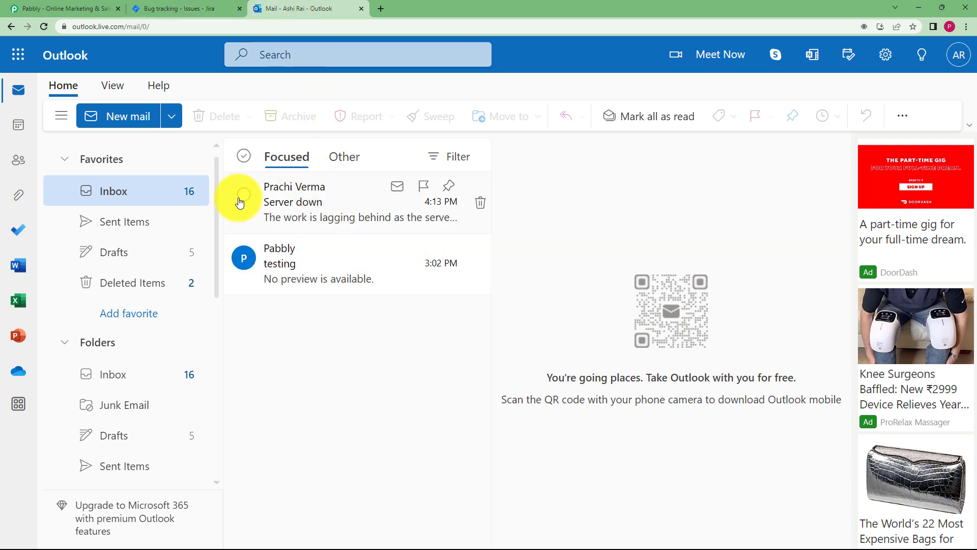
{"action": "mouse_move", "coordinate": [156, 8]}
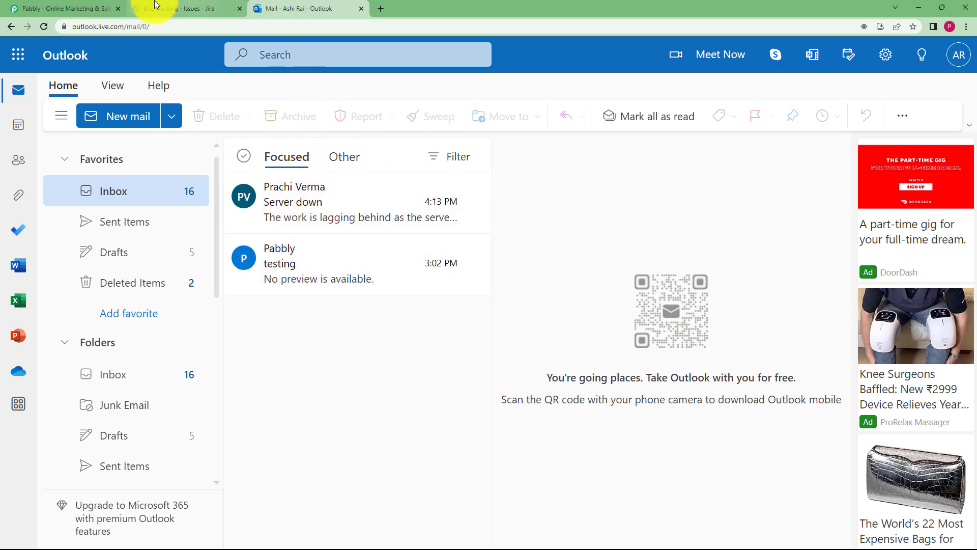
{"action": "left_click", "coordinate": [179, 8]}
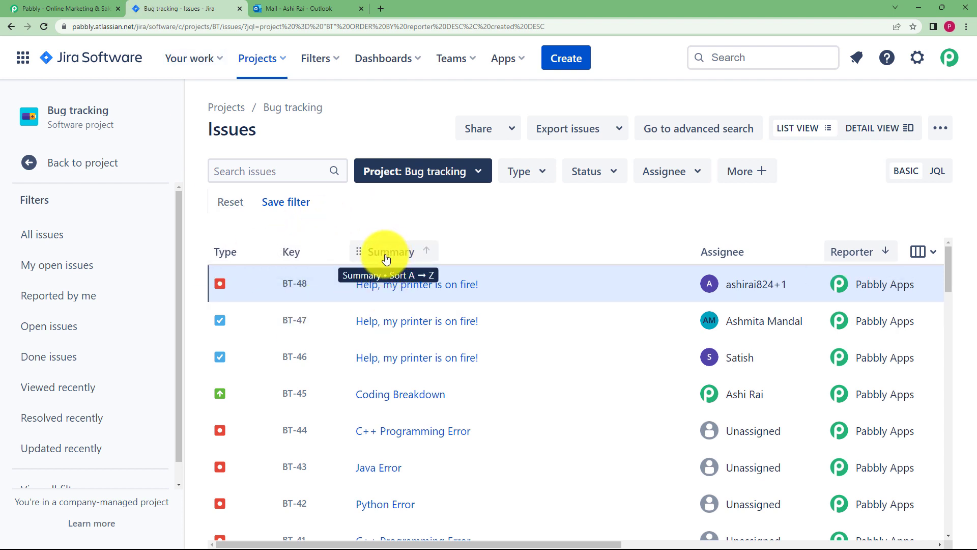
{"action": "mouse_move", "coordinate": [198, 211]}
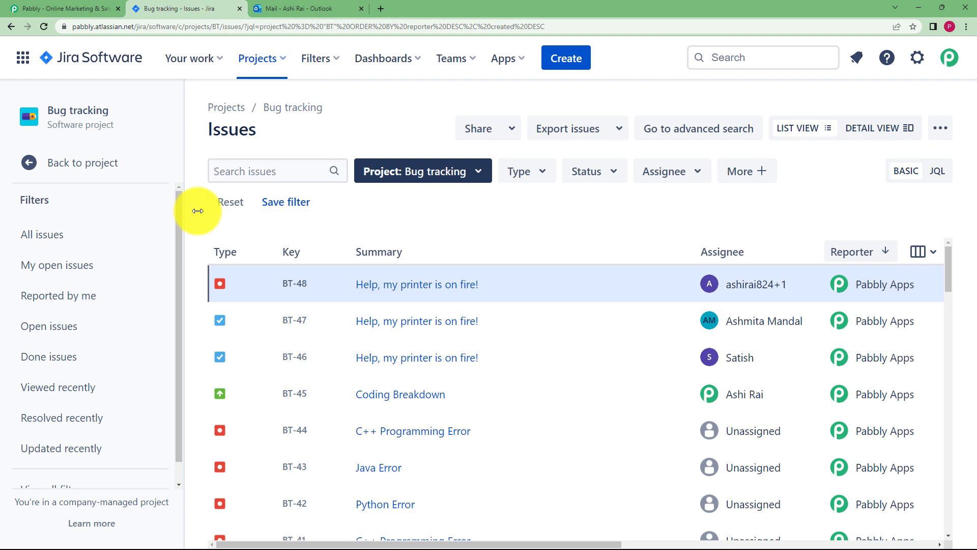
{"action": "left_click", "coordinate": [305, 8]}
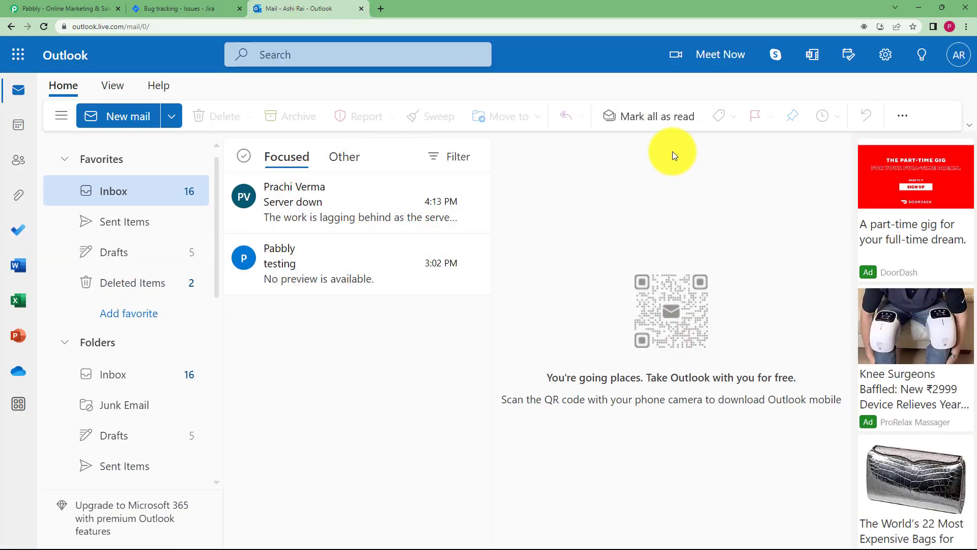
{"action": "left_click", "coordinate": [182, 9]}
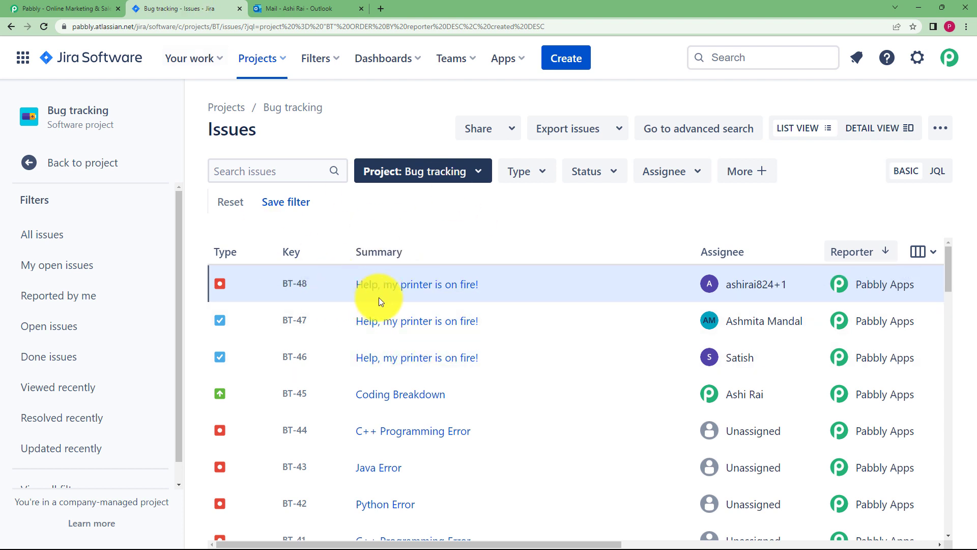
- Sign in on the Pabbly home page and access Pabbly Connect from All Apps
{"action": "left_click", "coordinate": [62, 8]}
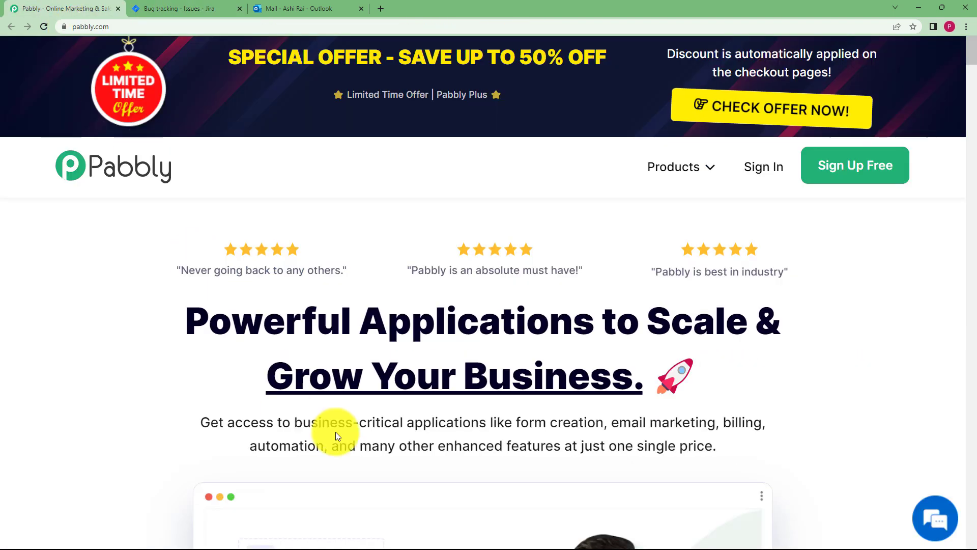
{"action": "mouse_move", "coordinate": [762, 166]}
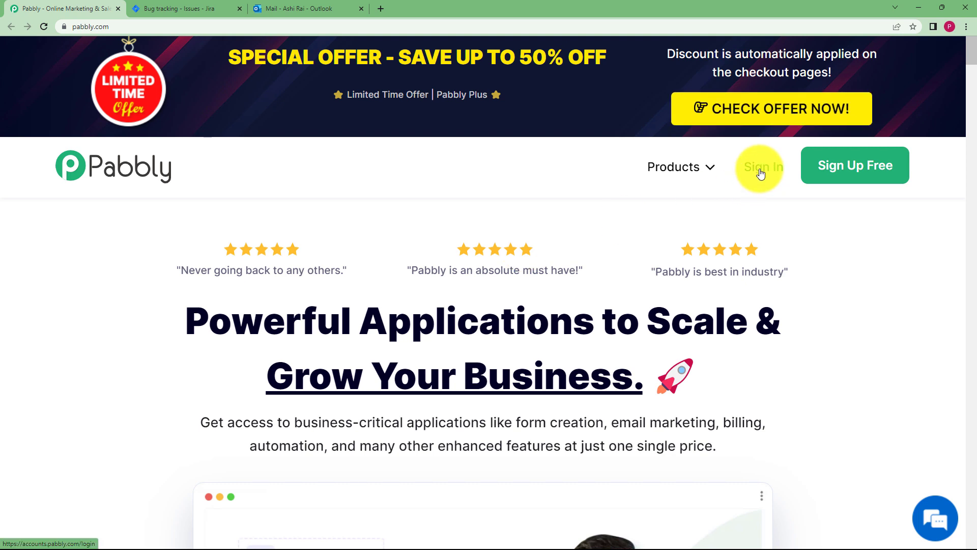
{"action": "left_click", "coordinate": [759, 166]}
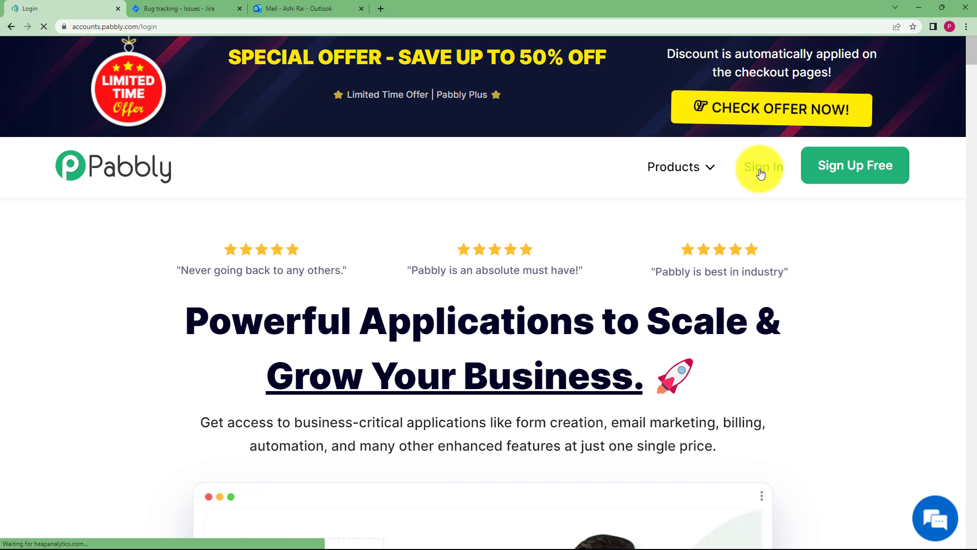
{"action": "left_click", "coordinate": [759, 166]}
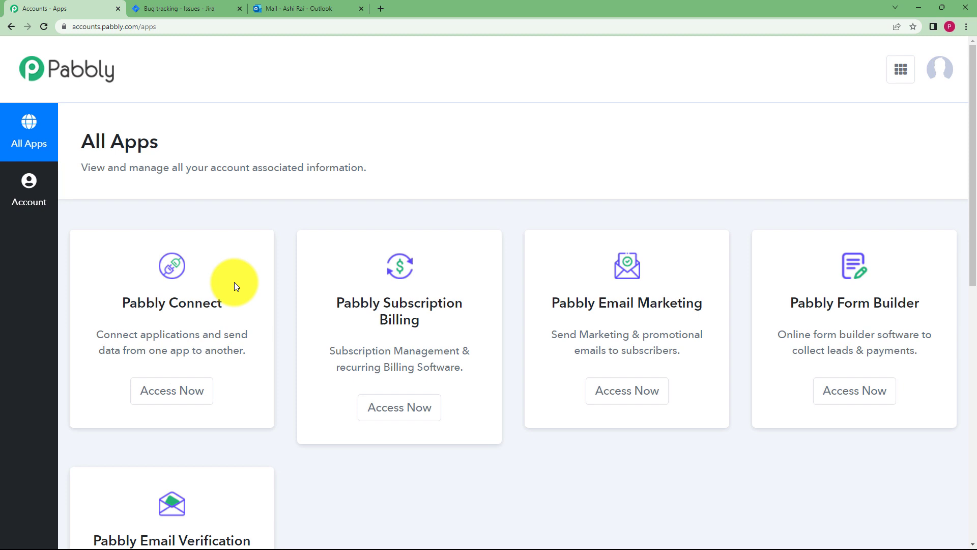
{"action": "mouse_move", "coordinate": [109, 301]}
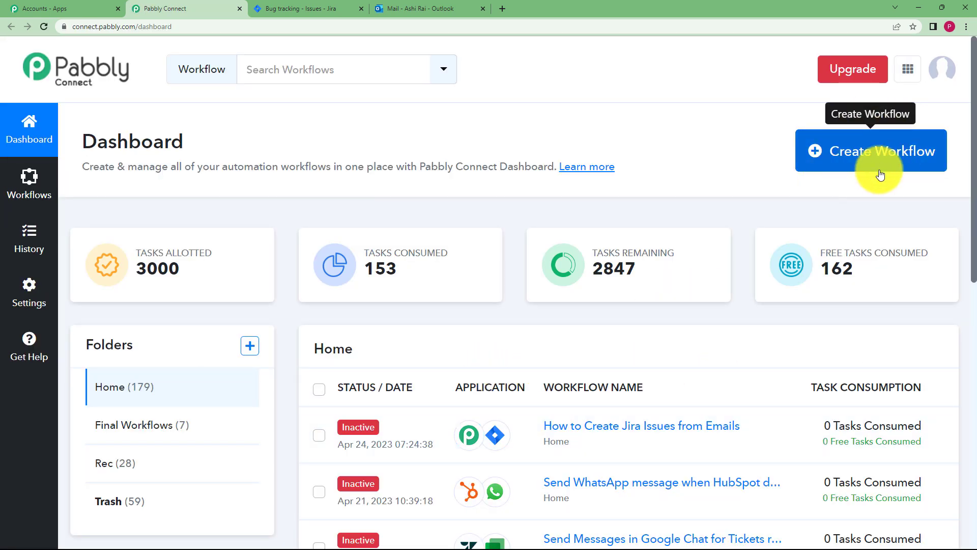
- Create a workflow named 'Create Jira Issues from Outlook Mails'
{"action": "left_click", "coordinate": [870, 151]}
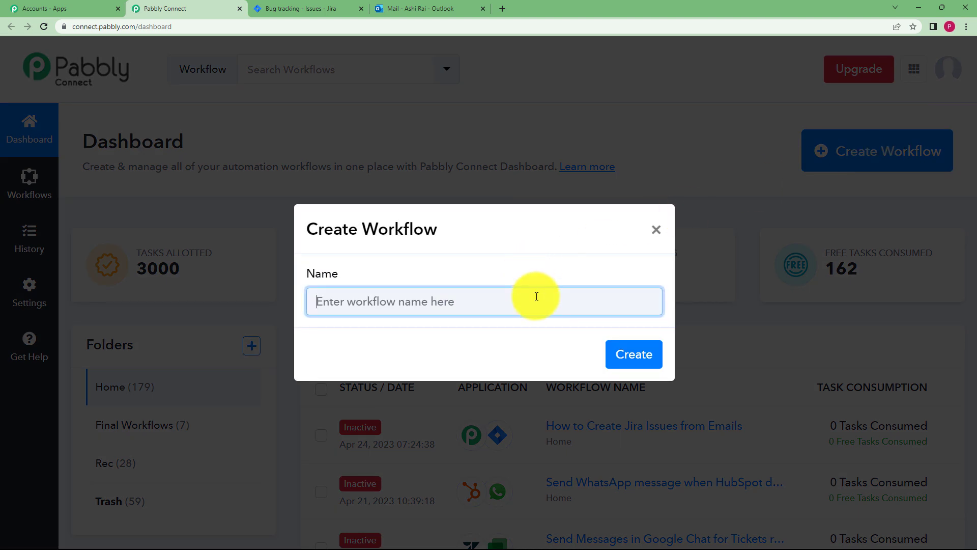
{"action": "type", "text": "Create Jira Issues f"}
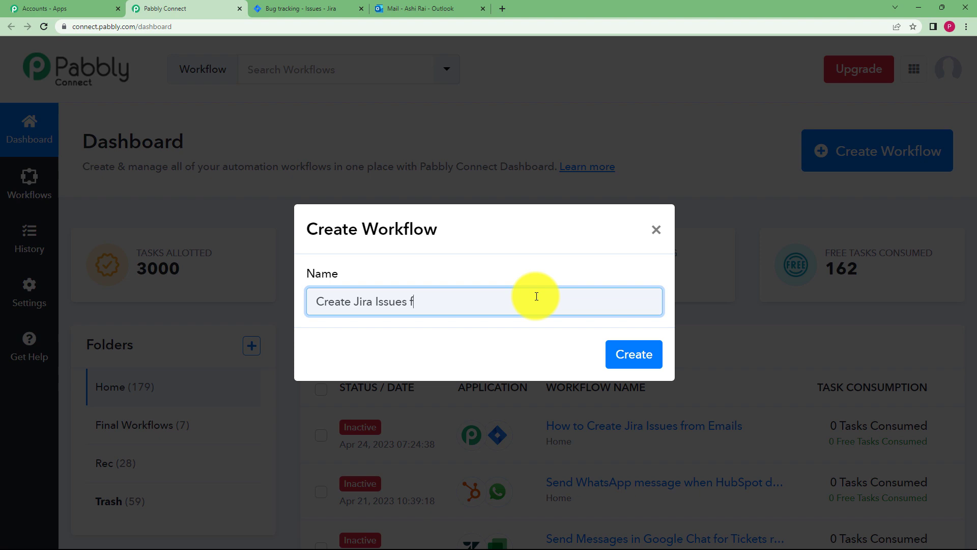
{"action": "left_click", "coordinate": [633, 355]}
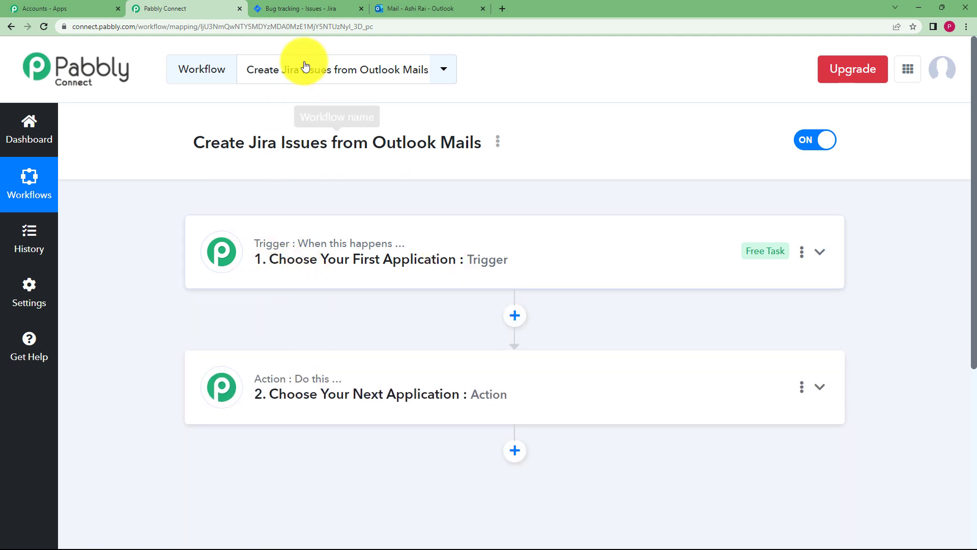
{"action": "left_click", "coordinate": [430, 8]}
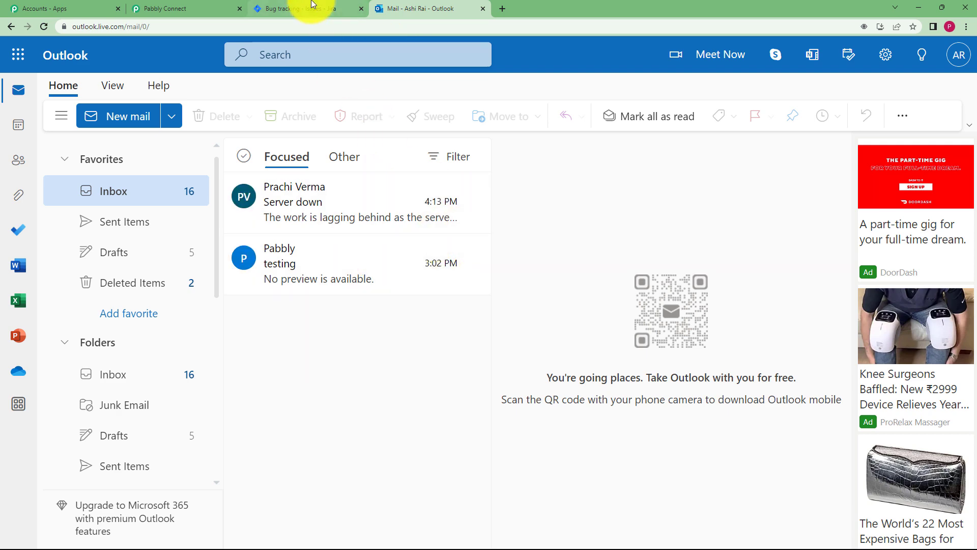
{"action": "left_click", "coordinate": [293, 8]}
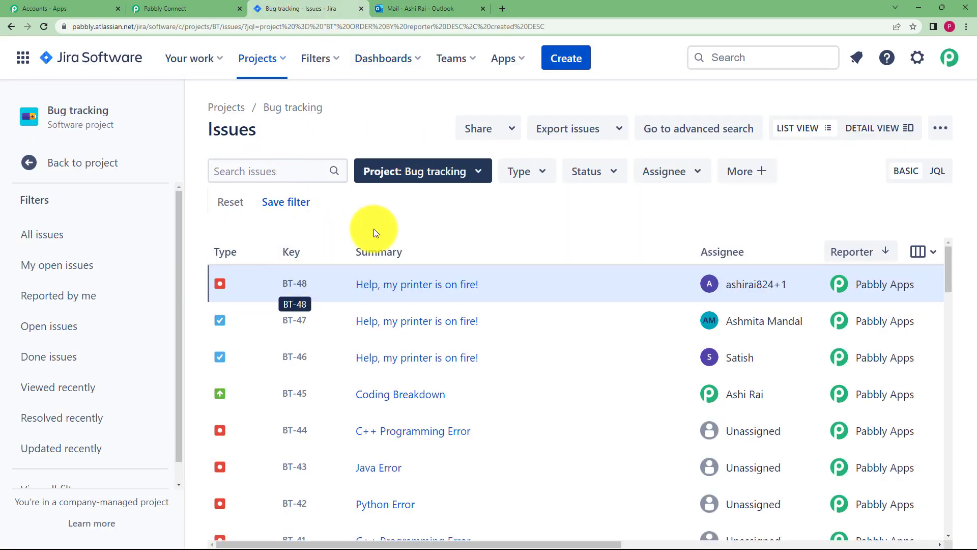
{"action": "left_click", "coordinate": [186, 8]}
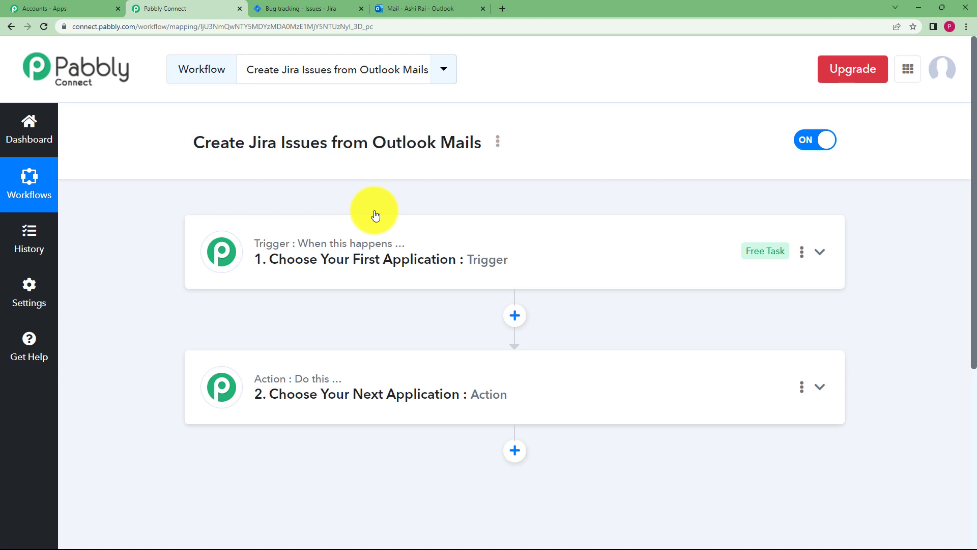
{"action": "mouse_move", "coordinate": [293, 247]}
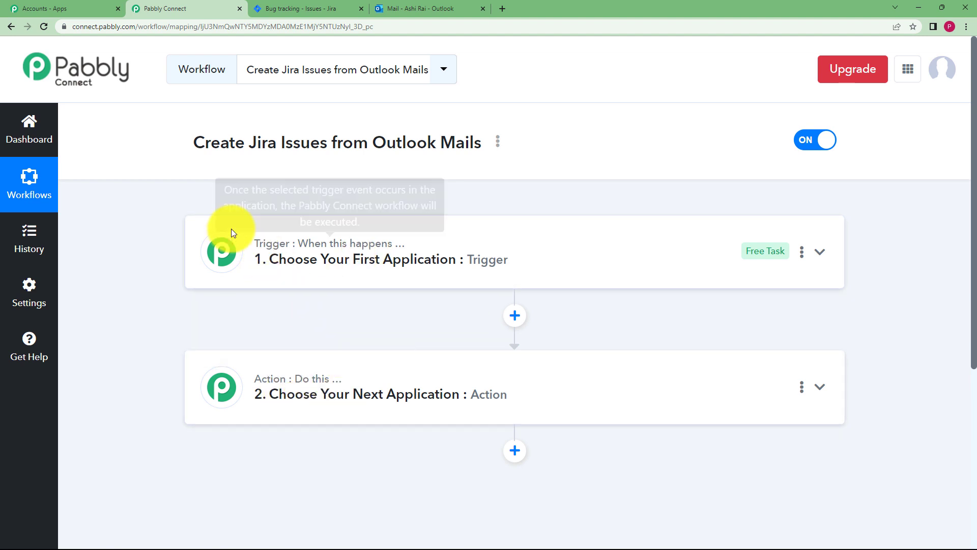
{"action": "mouse_move", "coordinate": [258, 272]}
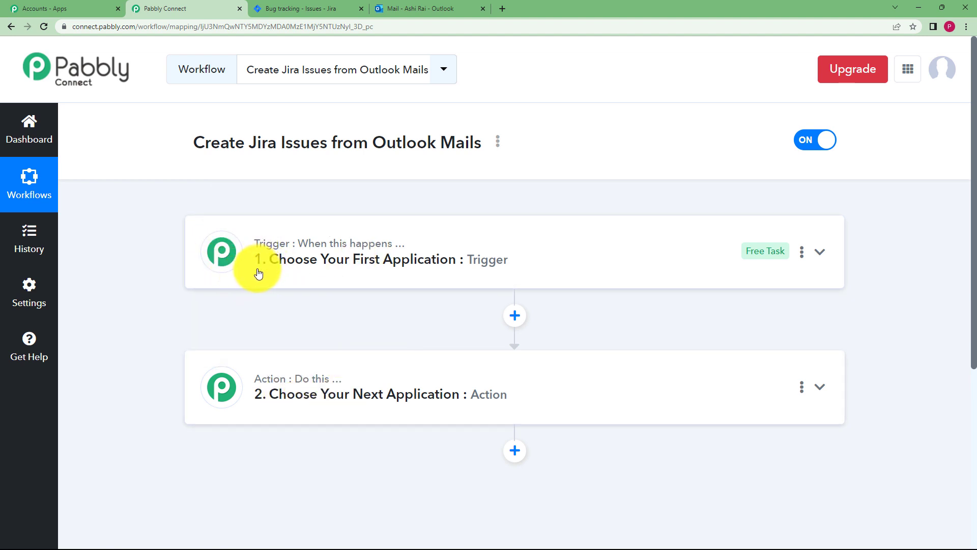
{"action": "mouse_move", "coordinate": [287, 265]}
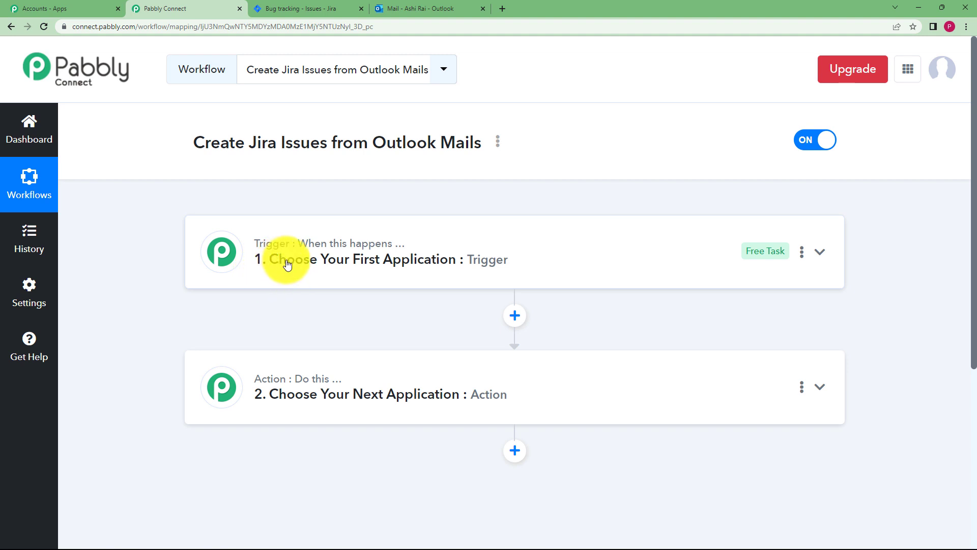
{"action": "left_click", "coordinate": [429, 9]}
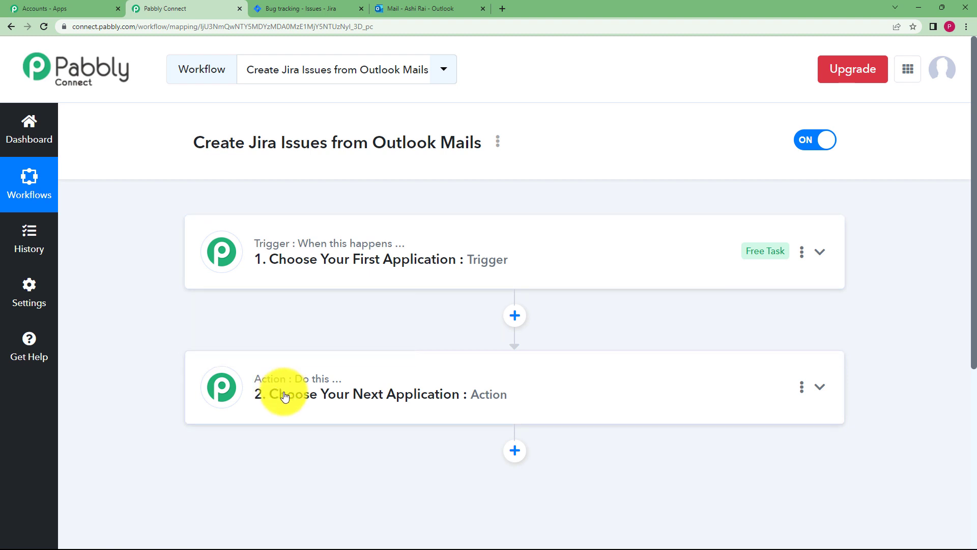
- Search 'microsoft', choose Microsoft Office 365 as trigger app and New Mail as its event
{"action": "left_click", "coordinate": [820, 251]}
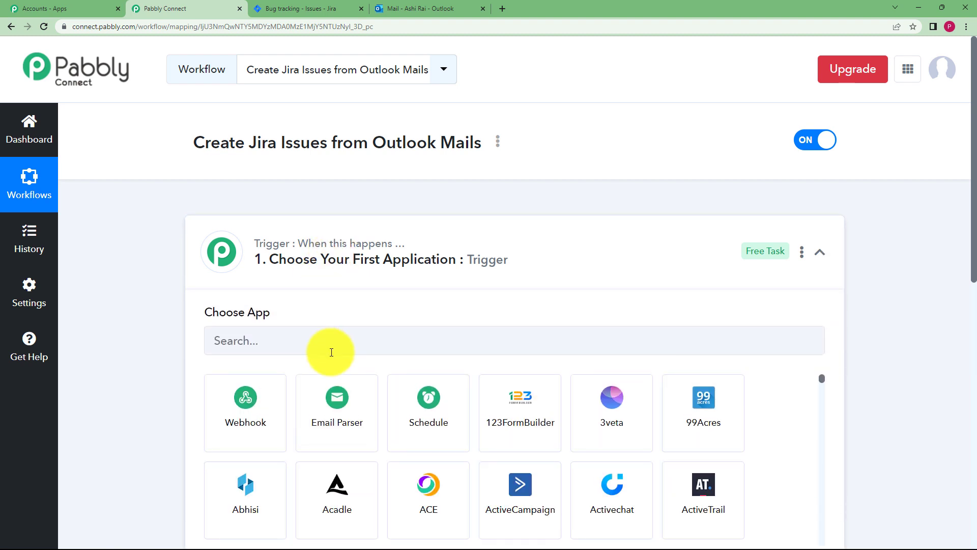
{"action": "type", "text": "micro"}
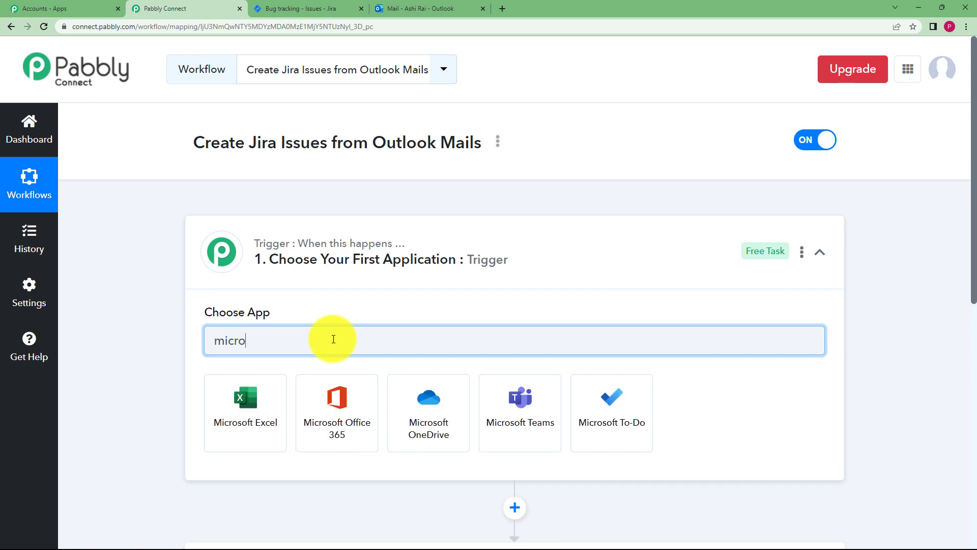
{"action": "type", "text": "soft"}
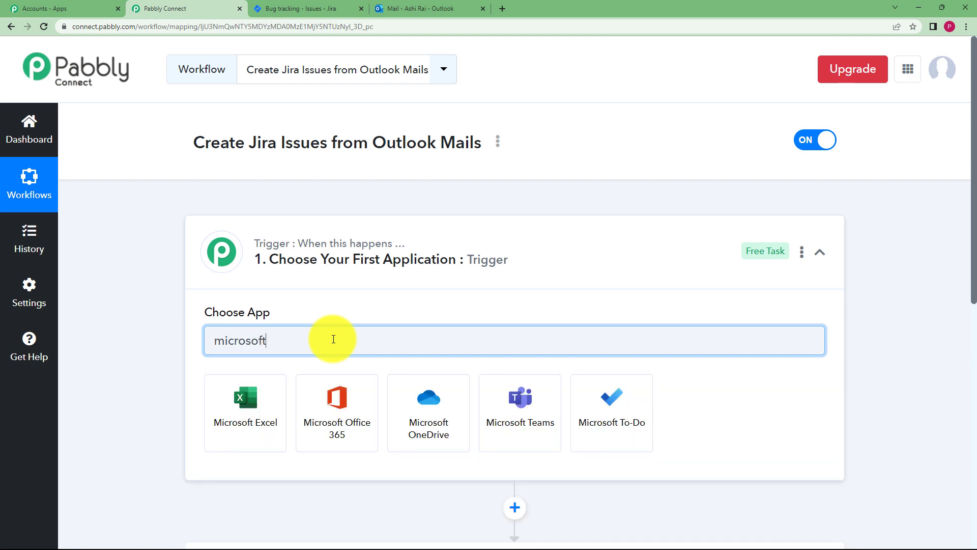
{"action": "left_click", "coordinate": [337, 405]}
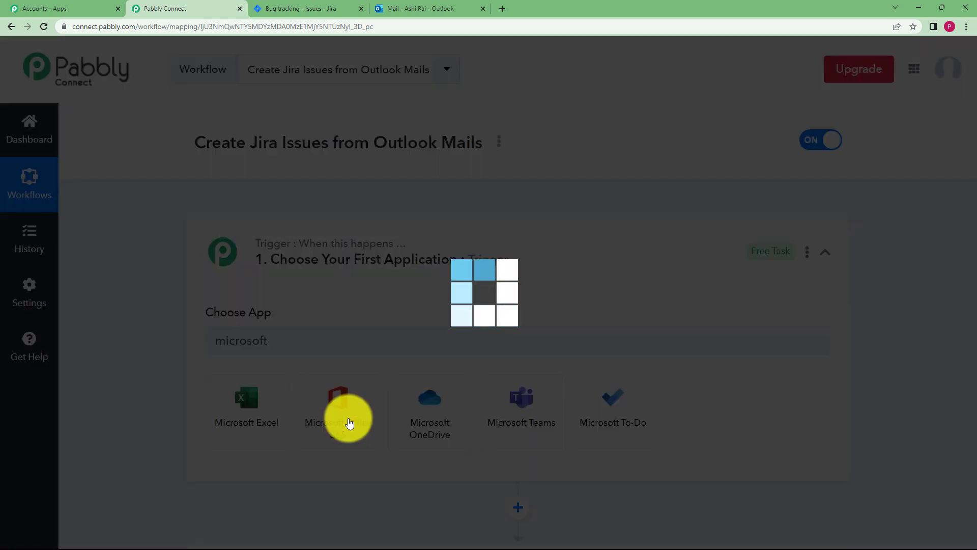
{"action": "left_click", "coordinate": [337, 405]}
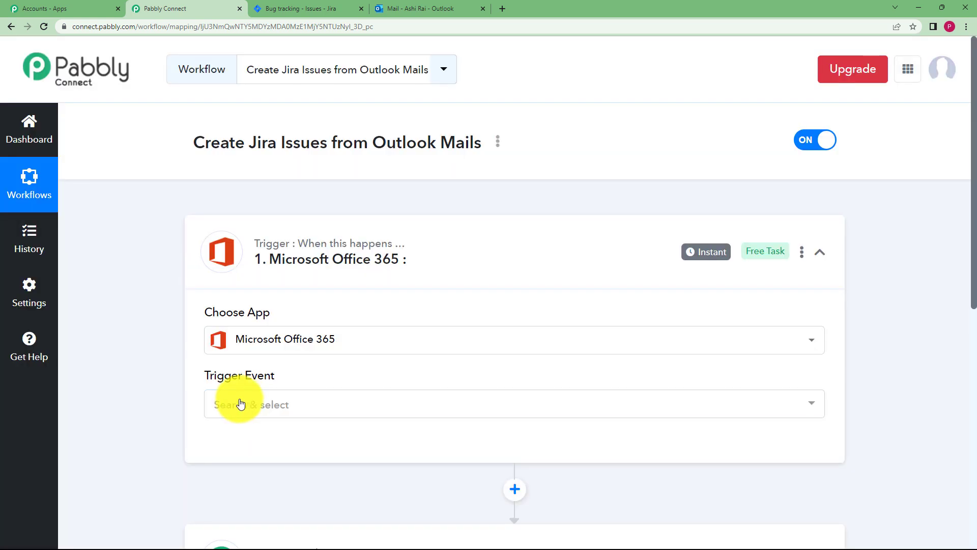
{"action": "left_click", "coordinate": [251, 404]}
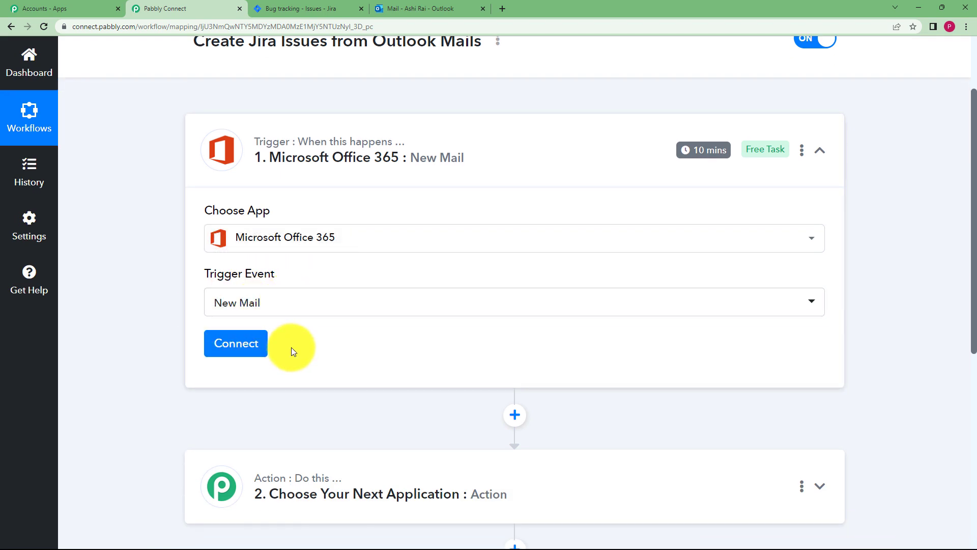
{"action": "mouse_move", "coordinate": [271, 363]}
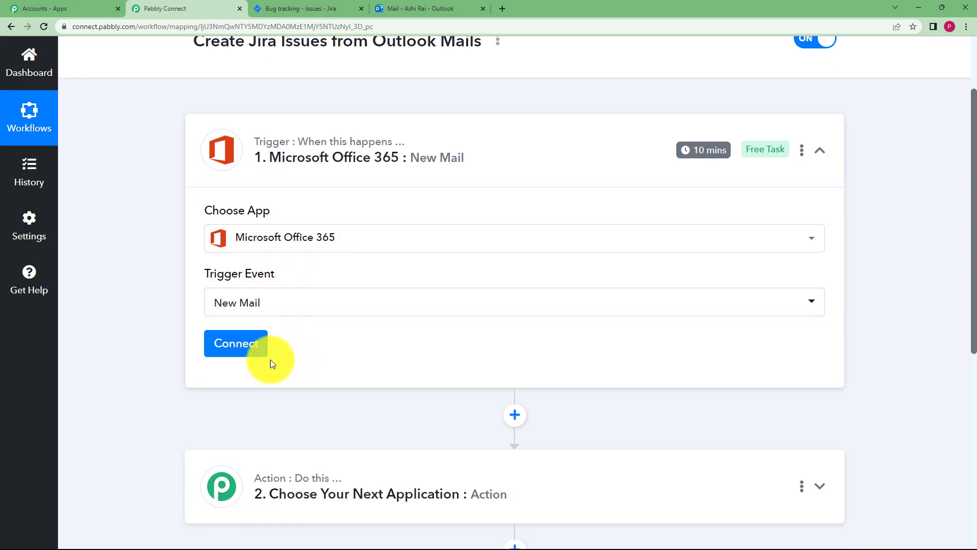
- Add a new Microsoft Office 365 connection and start authenticating the account
{"action": "left_click", "coordinate": [235, 343]}
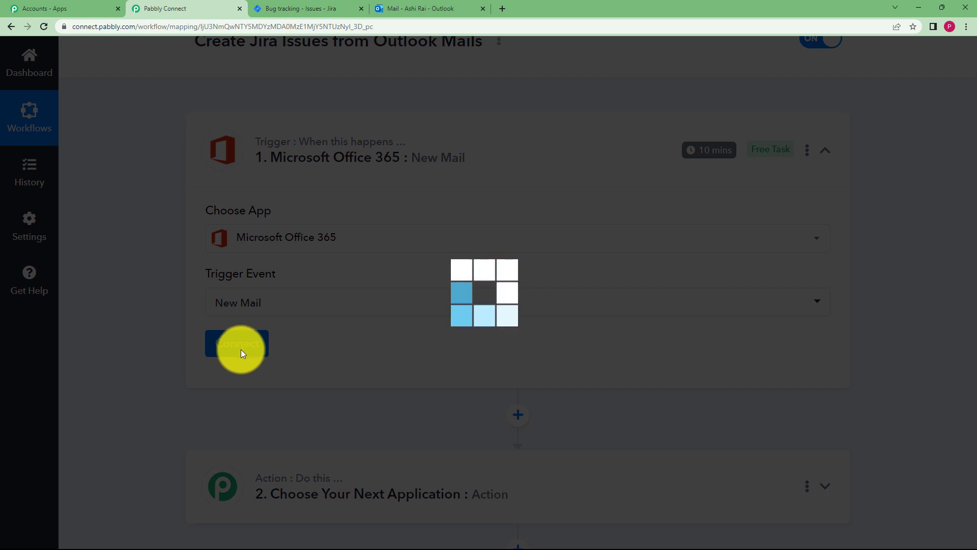
{"action": "left_click", "coordinate": [236, 343]}
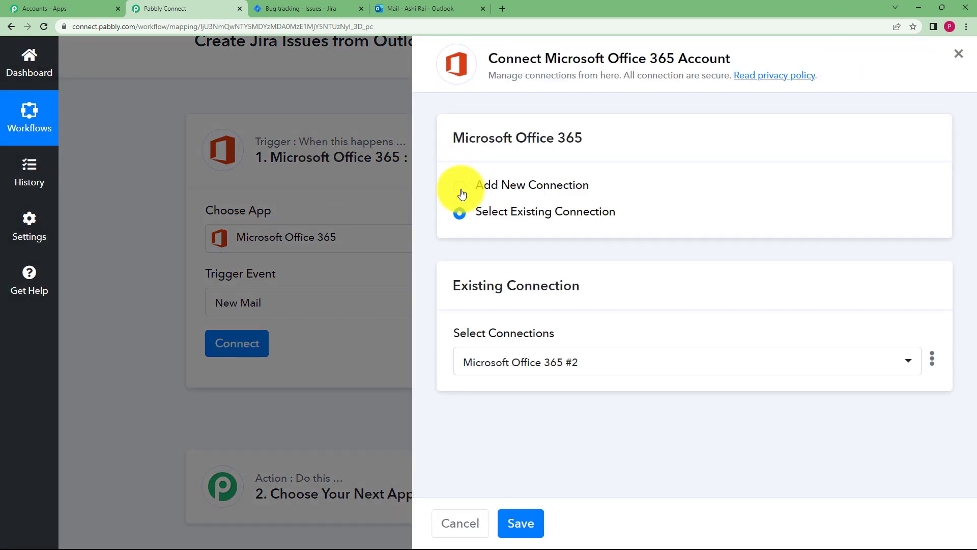
{"action": "left_click", "coordinate": [459, 185]}
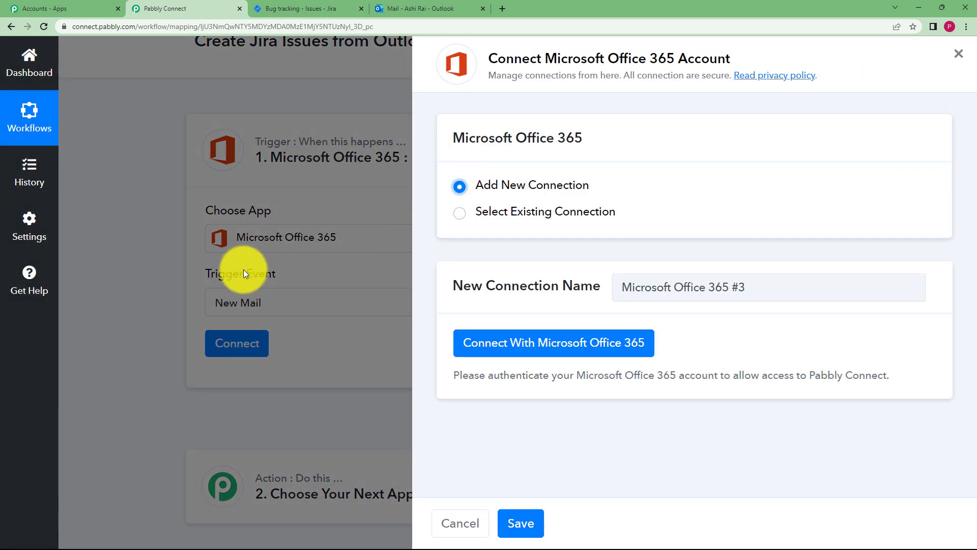
{"action": "mouse_move", "coordinate": [279, 270]}
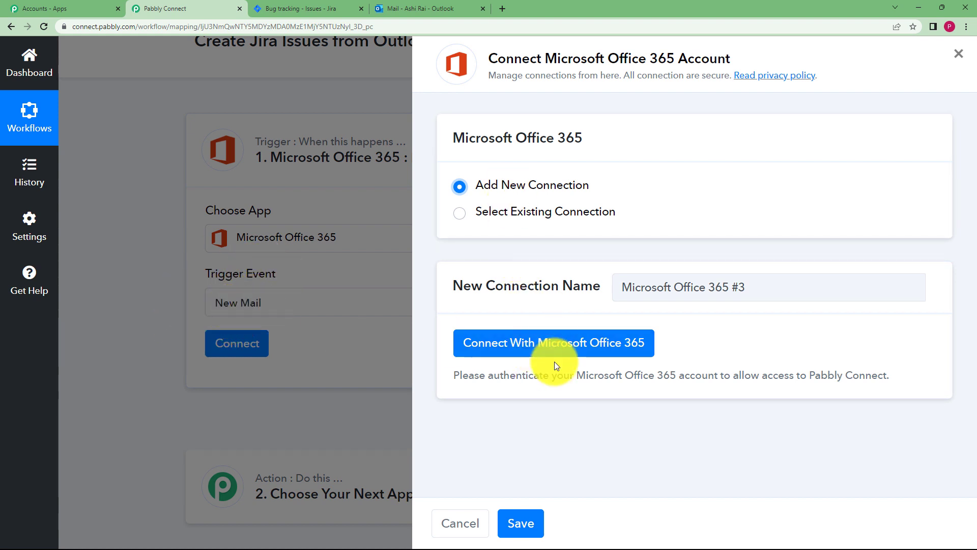
{"action": "left_click", "coordinate": [553, 343]}
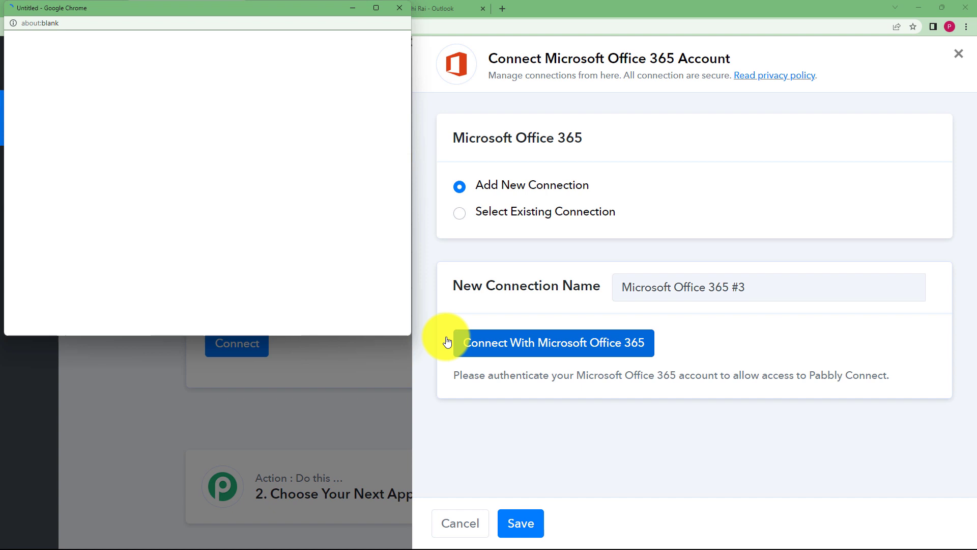
{"action": "left_click", "coordinate": [554, 343]}
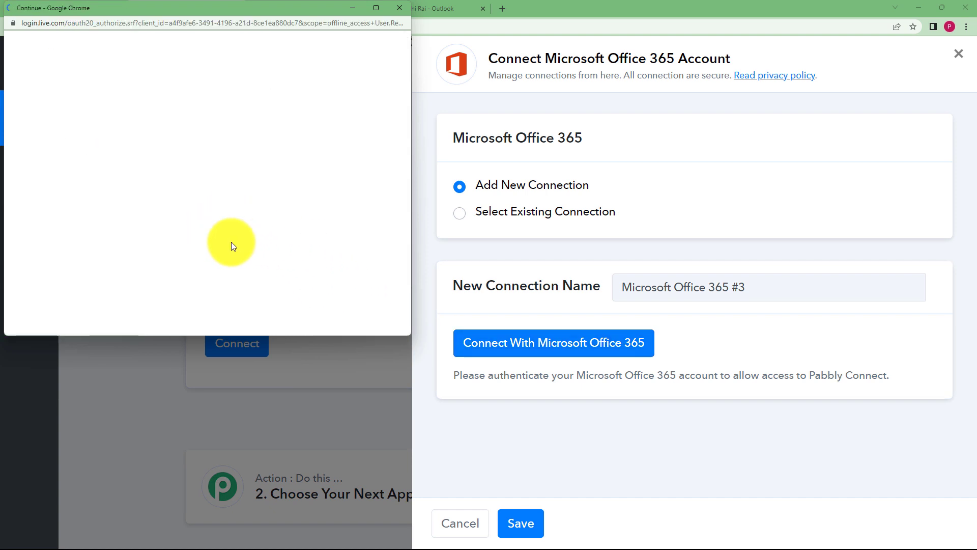
{"action": "mouse_move", "coordinate": [256, 242]}
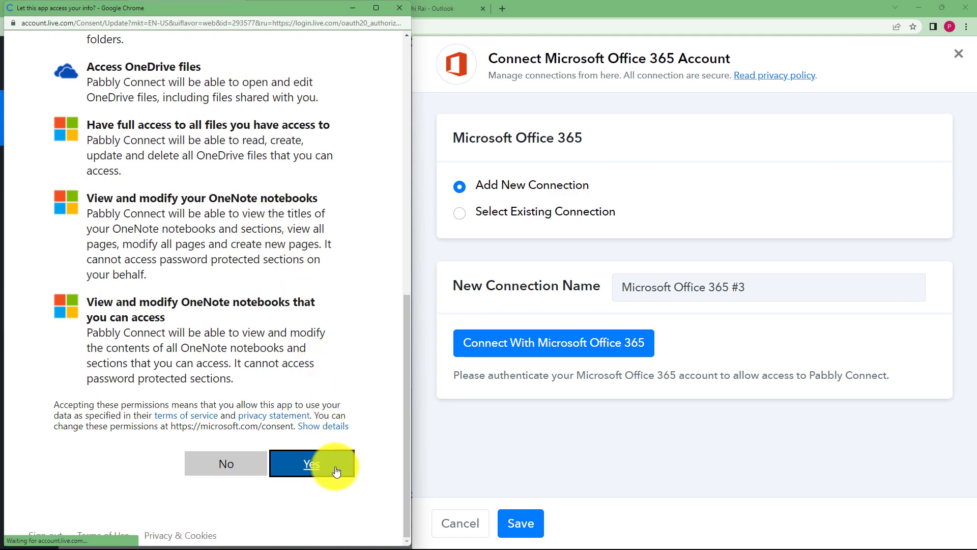
- Grant Pabbly Connect the requested Microsoft account permissions
{"action": "left_click", "coordinate": [312, 463]}
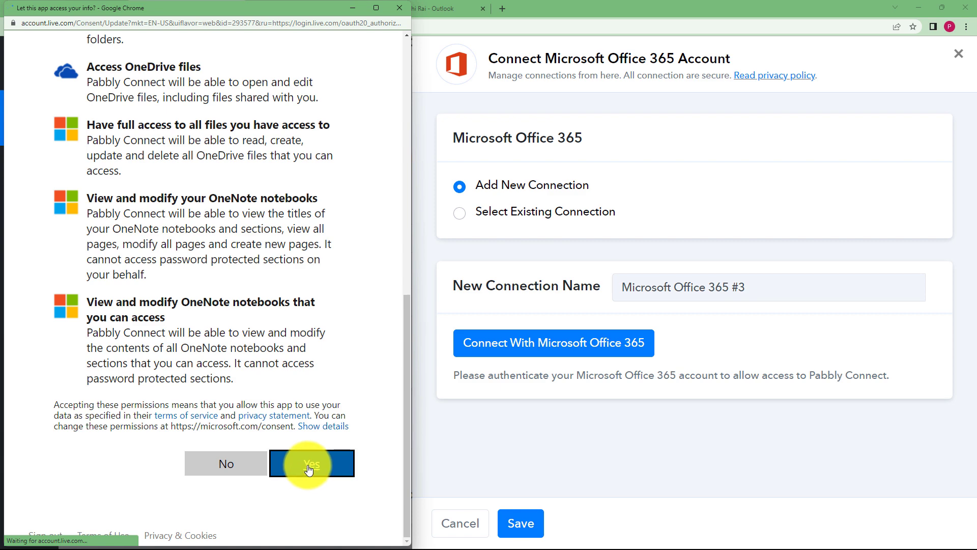
{"action": "left_click", "coordinate": [311, 463]}
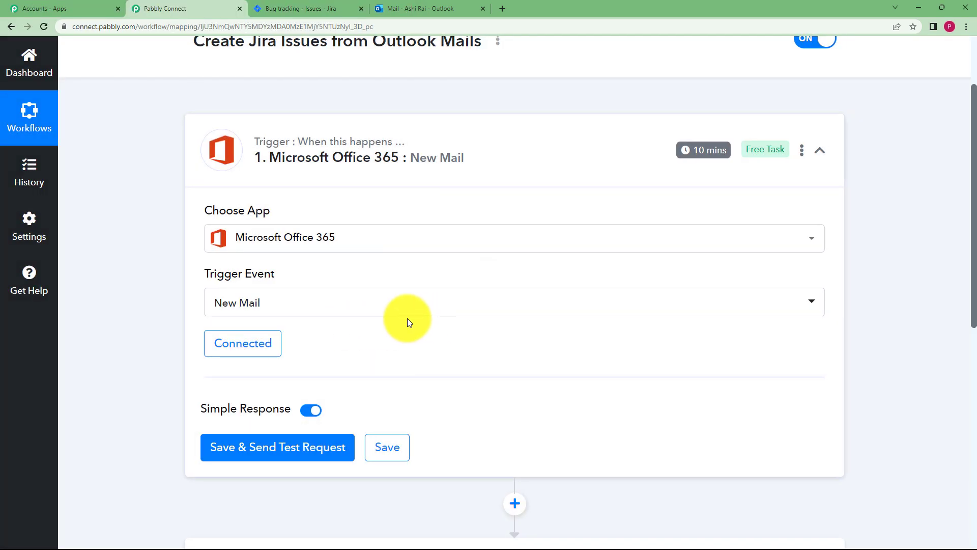
- Send the 'Payment incomplete' test email about the unsuccessful payment from Gmail
{"action": "scroll", "scroll_direction": "down", "scroll_amount": 3}
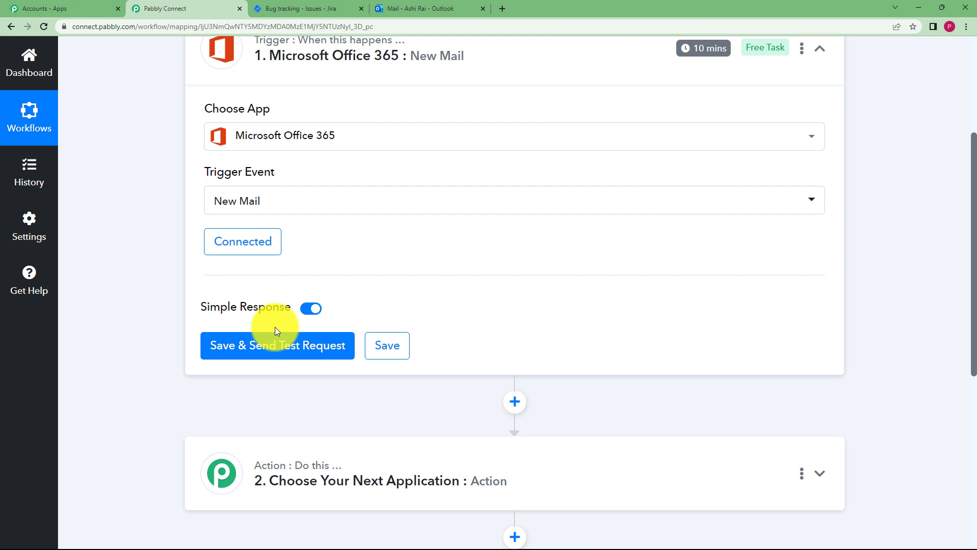
{"action": "left_click", "coordinate": [276, 345]}
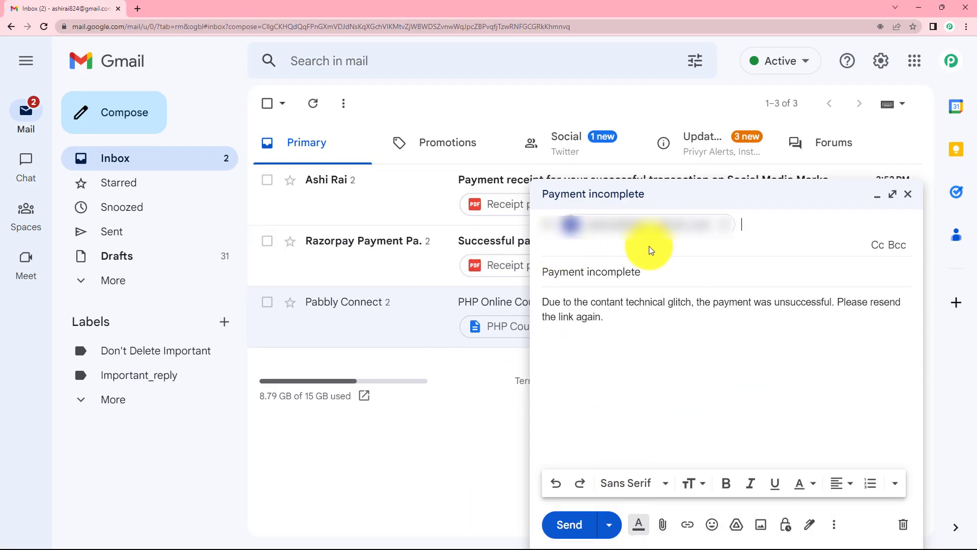
{"action": "mouse_move", "coordinate": [626, 277]}
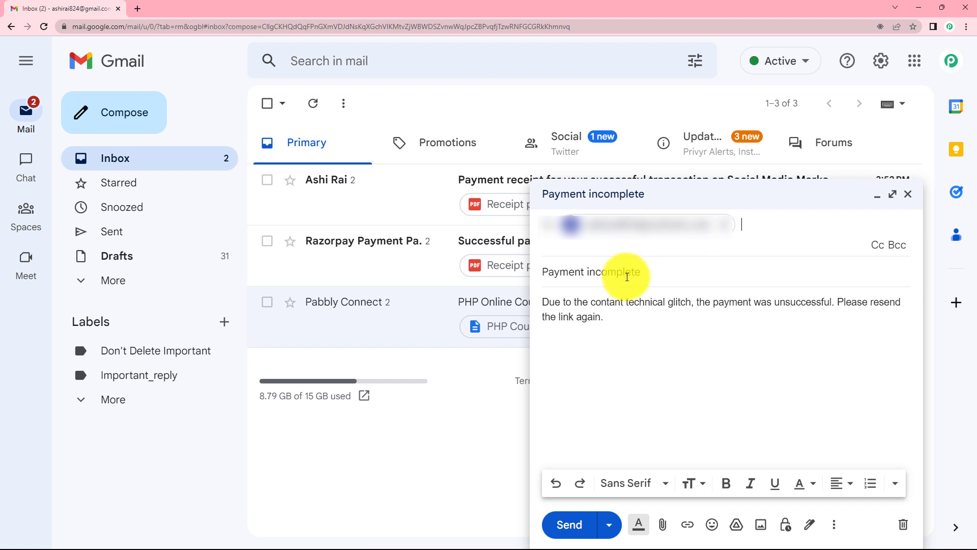
{"action": "mouse_move", "coordinate": [628, 322]}
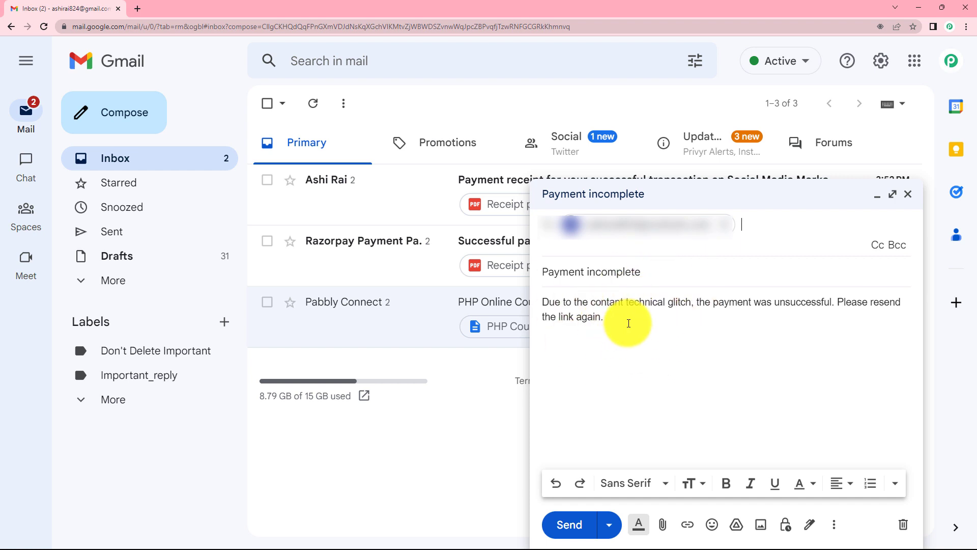
{"action": "left_click", "coordinate": [568, 524]}
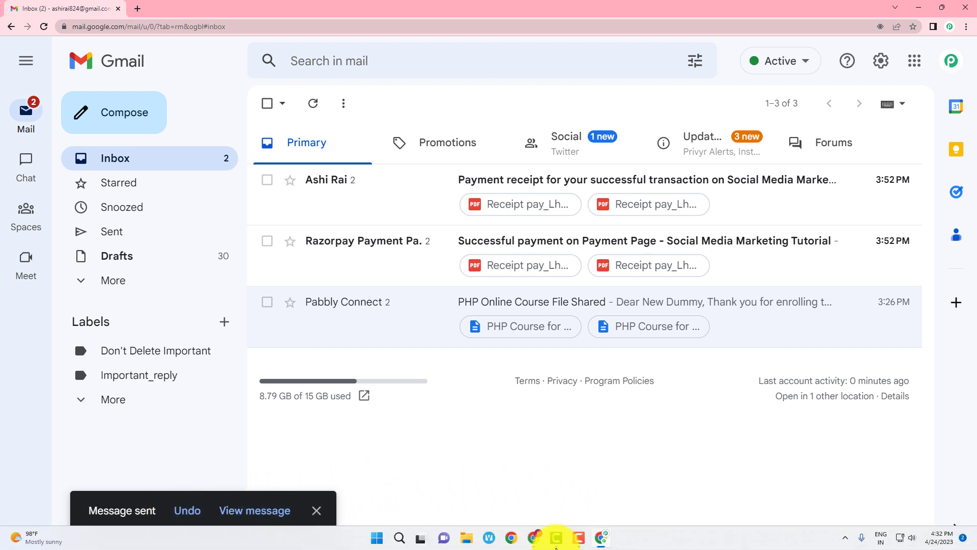
- Receive the New Mail test response and review the email's subject, recipients and sender
{"action": "left_click", "coordinate": [184, 9]}
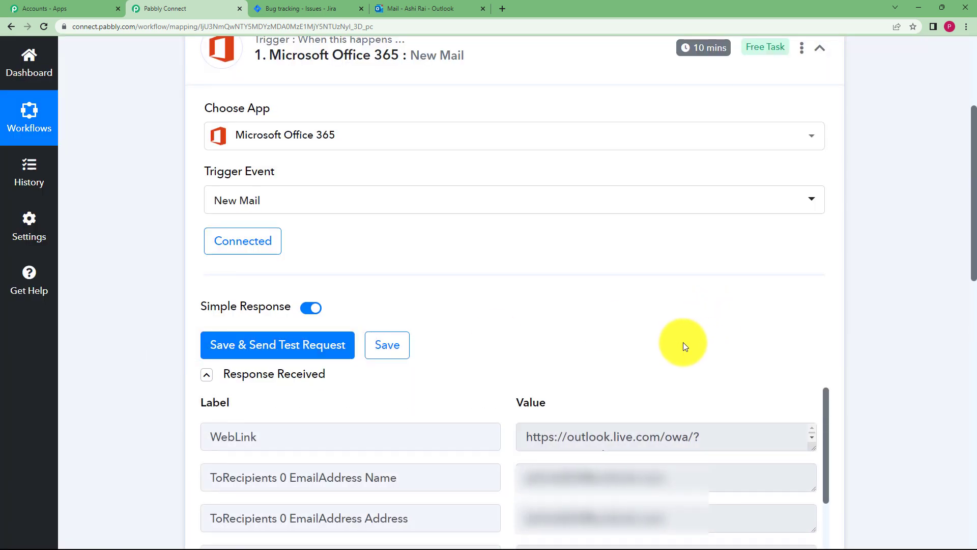
{"action": "scroll", "scroll_direction": "down", "scroll_amount": 3}
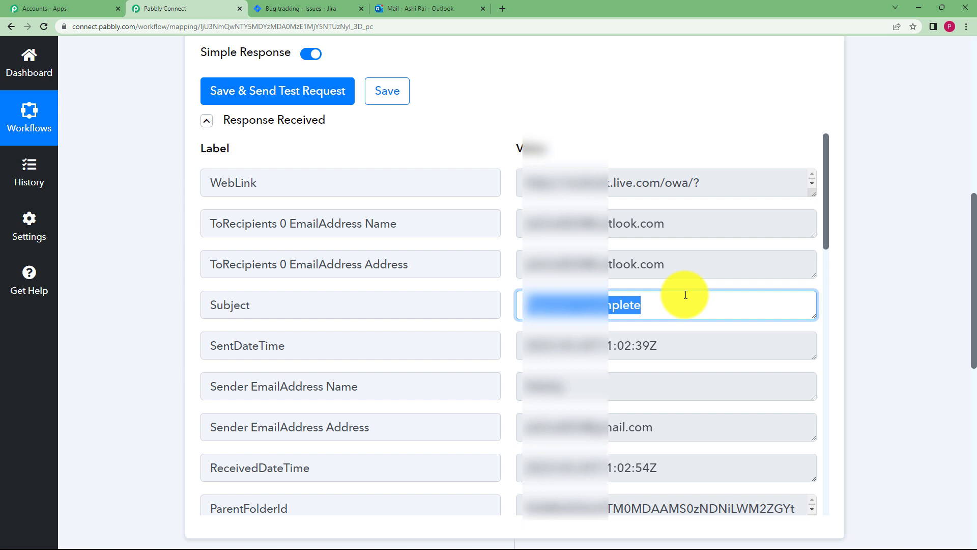
{"action": "scroll", "scroll_direction": "down", "scroll_amount": 3}
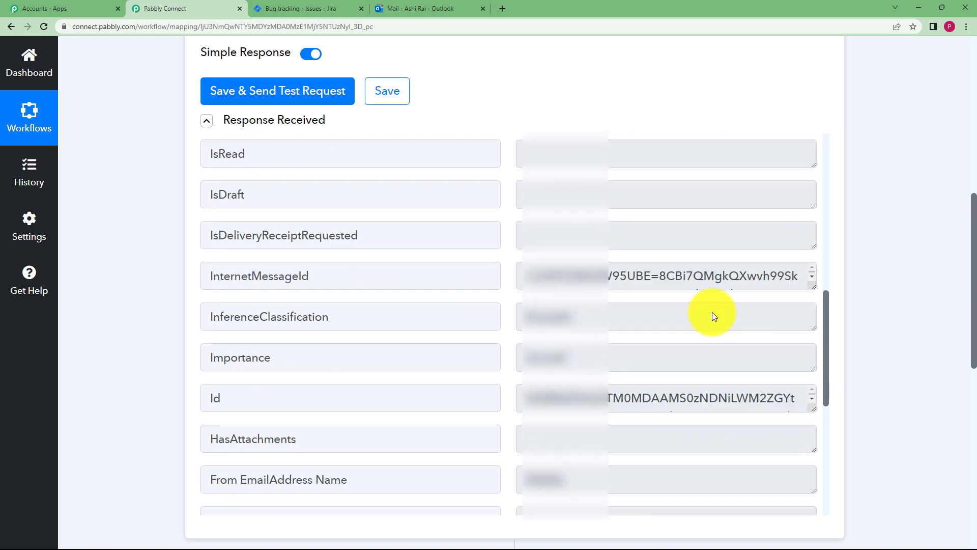
{"action": "scroll", "scroll_direction": "down", "scroll_amount": 3}
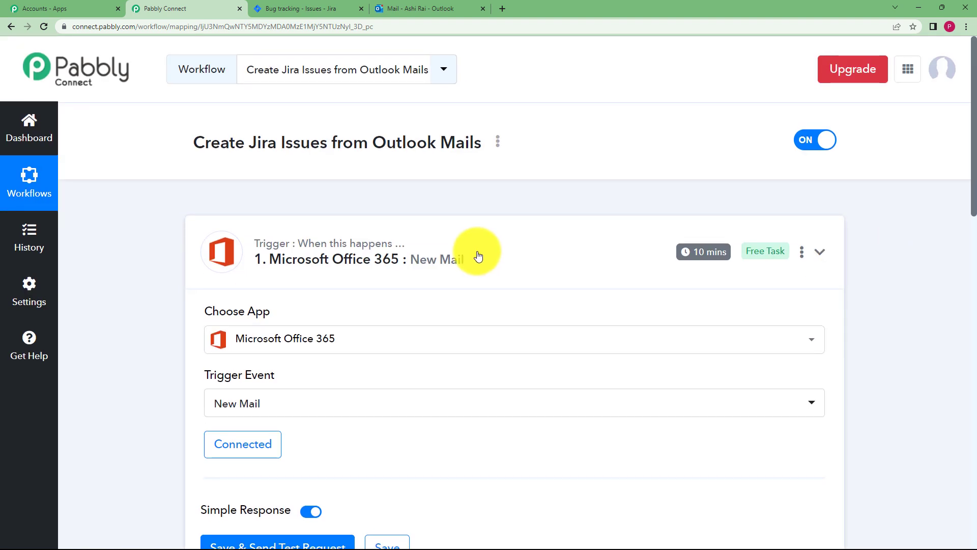
- Search 'jira' and choose Jira Software as the action app, then check the Jira issues list
{"action": "left_click", "coordinate": [820, 252]}
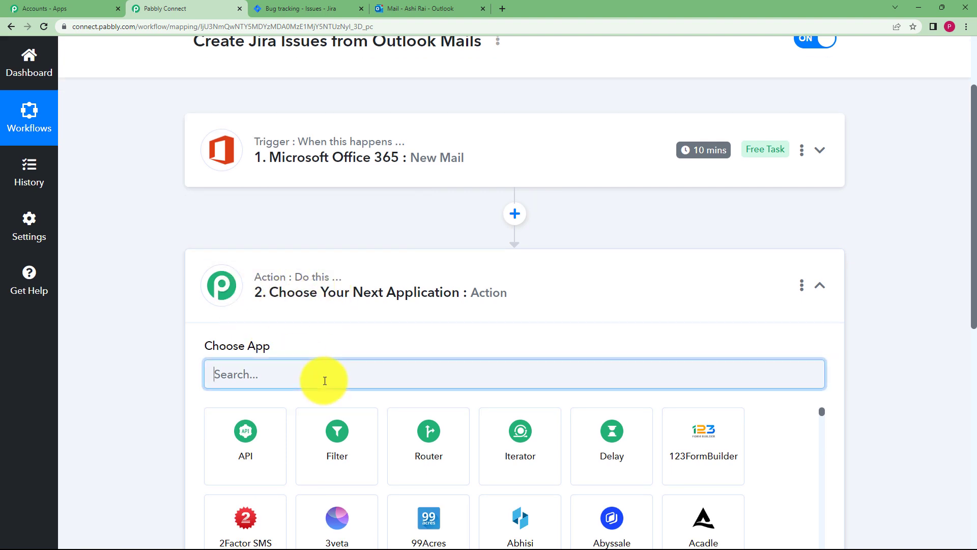
{"action": "type", "text": "jira"}
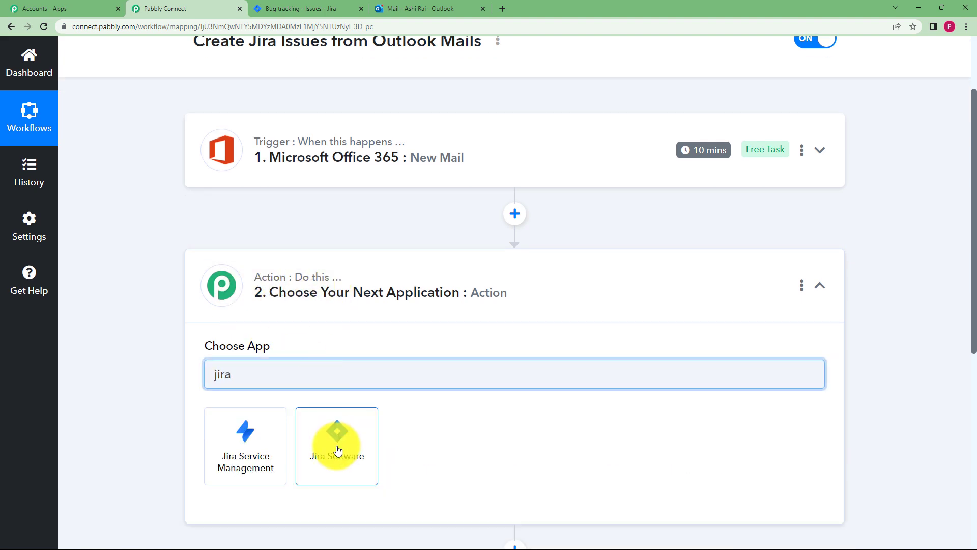
{"action": "left_click", "coordinate": [337, 446]}
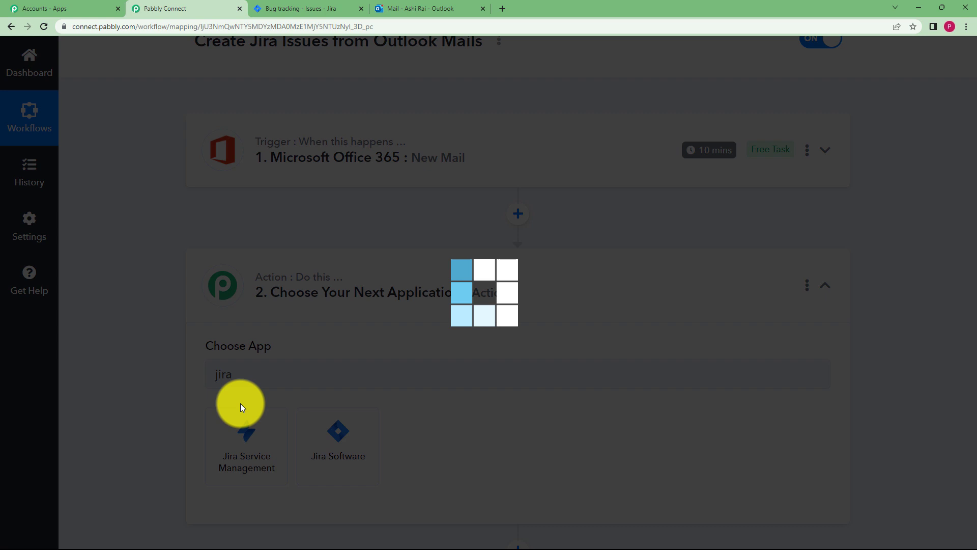
{"action": "left_click", "coordinate": [305, 8]}
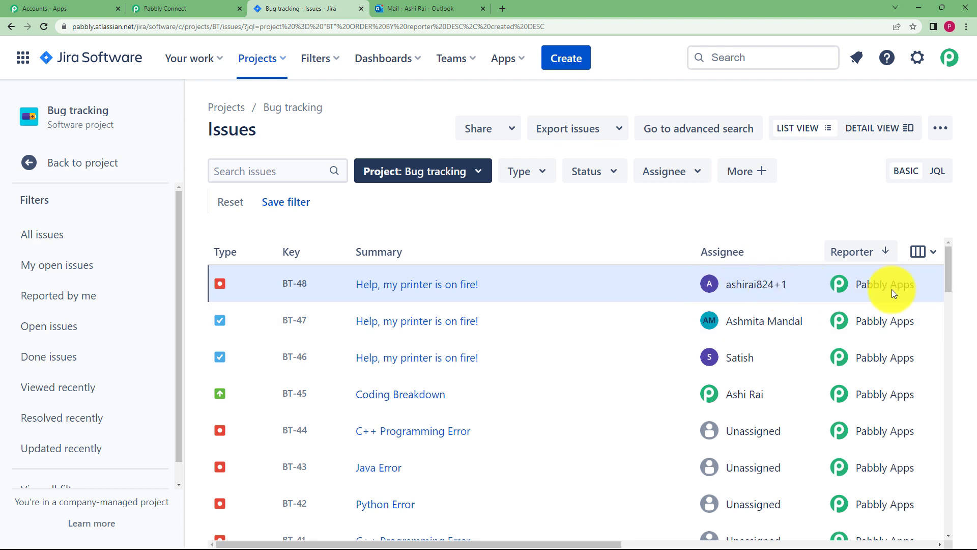
{"action": "mouse_move", "coordinate": [732, 251]}
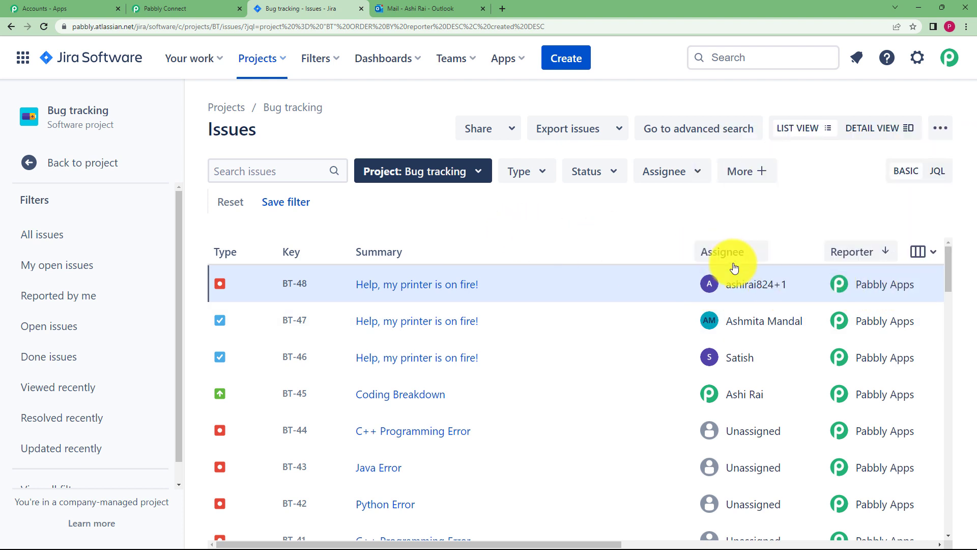
{"action": "mouse_move", "coordinate": [893, 253]}
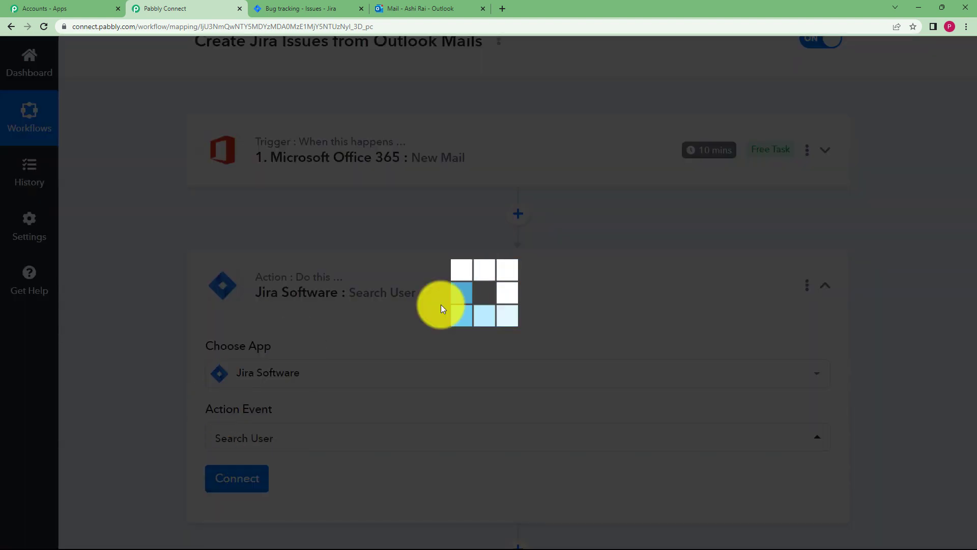
- Add a new Jira Software connection, accept the site authorization and save it
{"action": "left_click", "coordinate": [237, 478]}
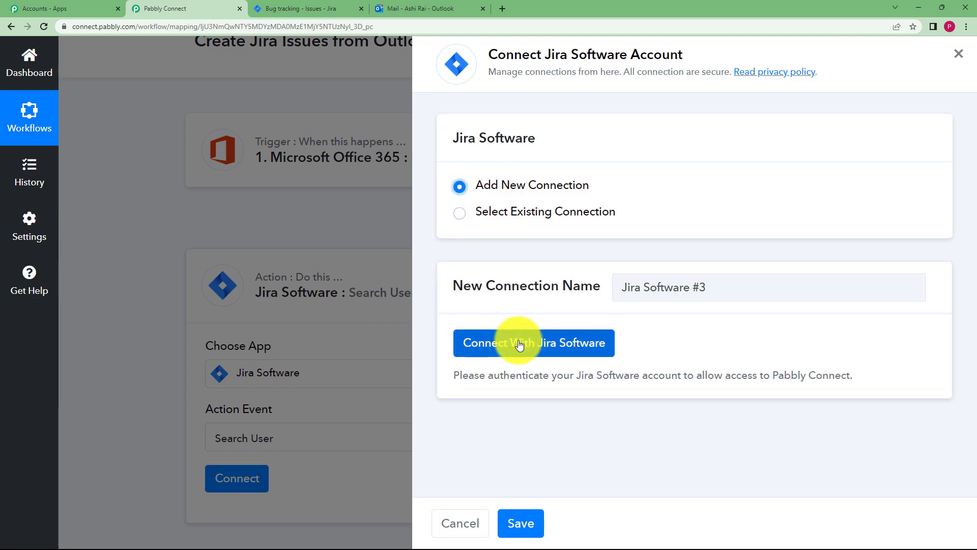
{"action": "left_click", "coordinate": [533, 343]}
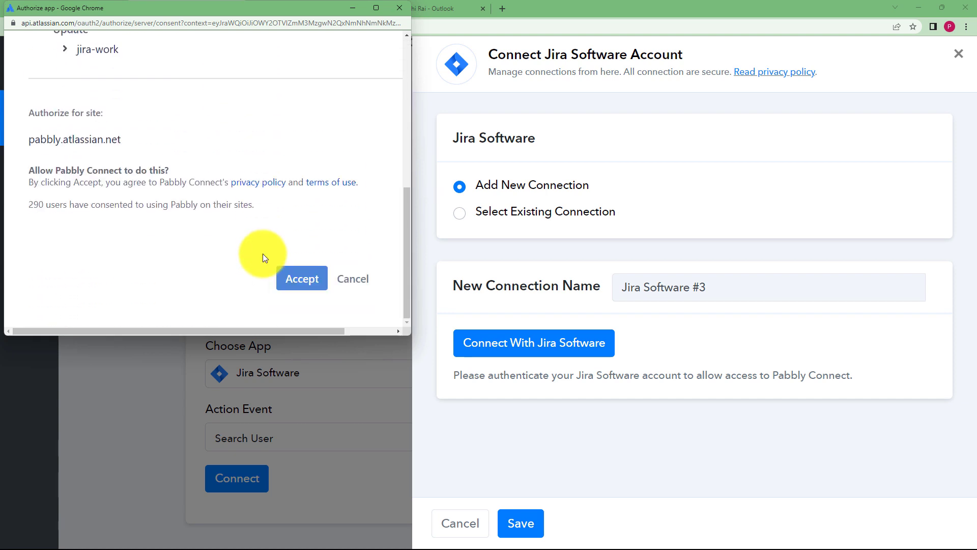
{"action": "left_click", "coordinate": [302, 278]}
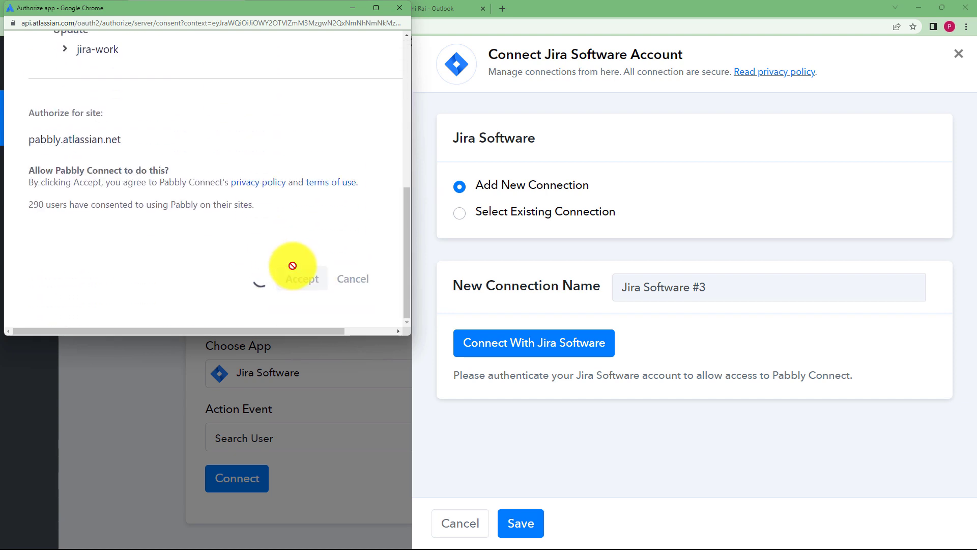
{"action": "left_click", "coordinate": [301, 278]}
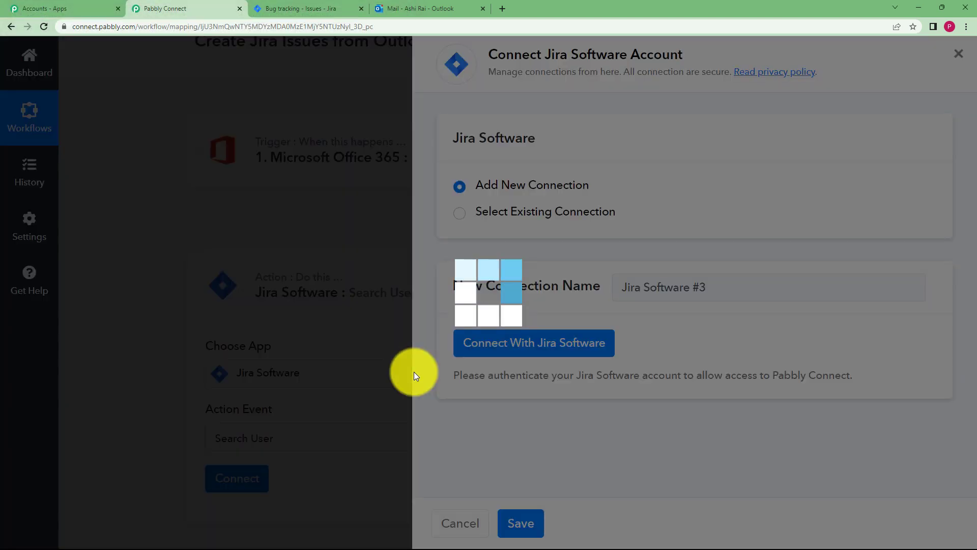
{"action": "left_click", "coordinate": [533, 342]}
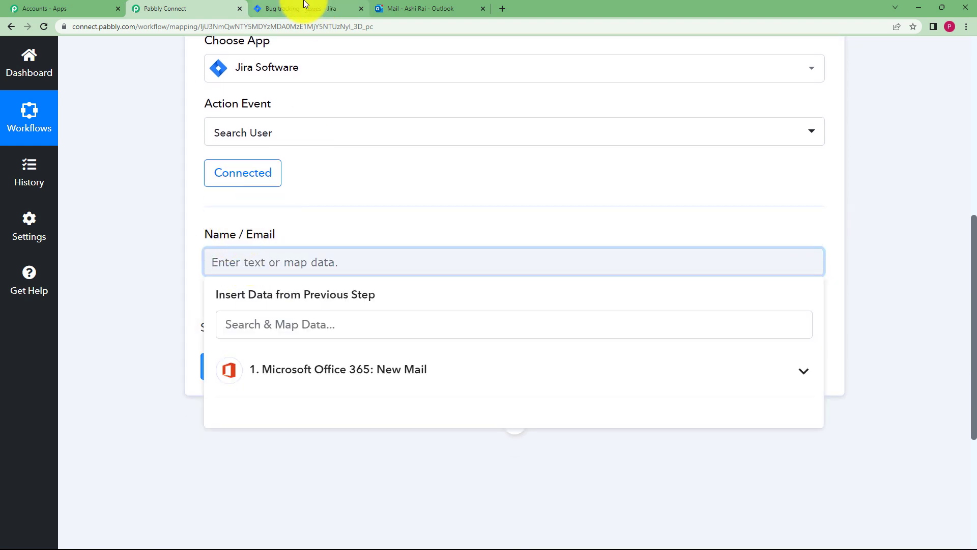
- Search Jira user 'Pabbly Apps' and receive its account ID, type and display name
{"action": "left_click", "coordinate": [305, 9]}
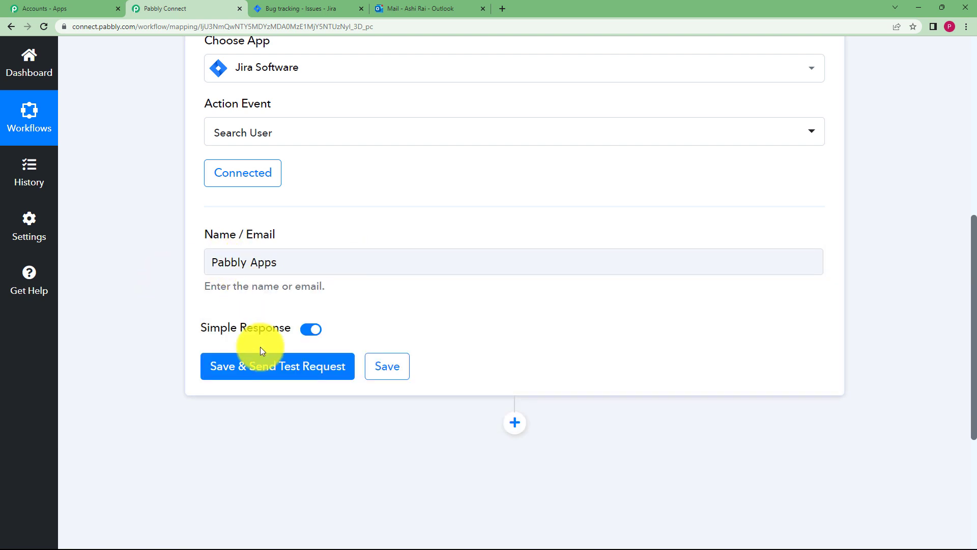
{"action": "left_click", "coordinate": [277, 365]}
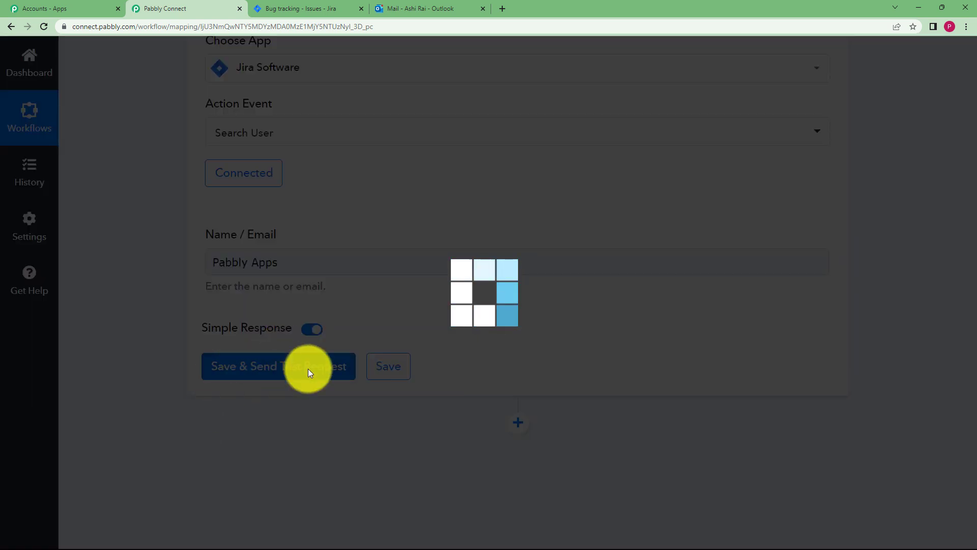
{"action": "left_click", "coordinate": [279, 366]}
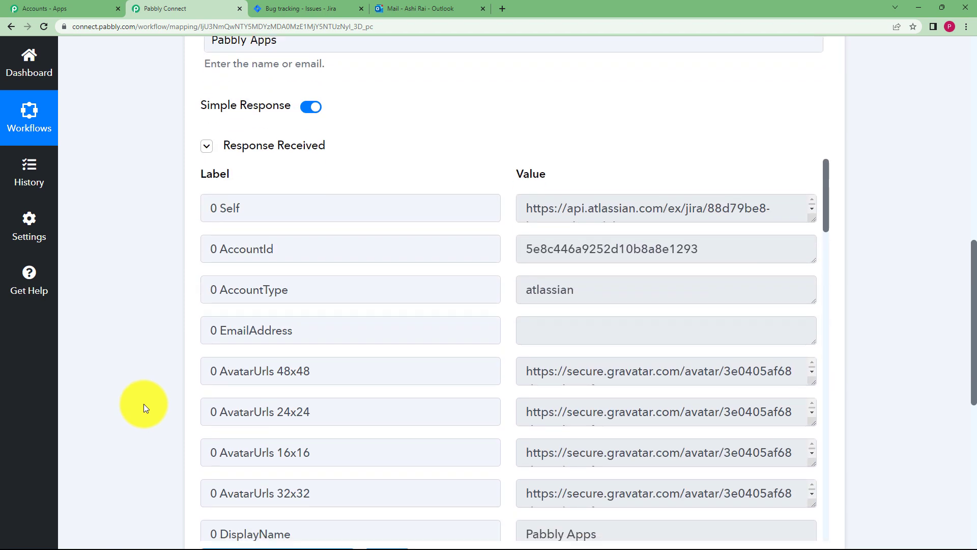
{"action": "scroll", "scroll_direction": "down", "scroll_amount": 3}
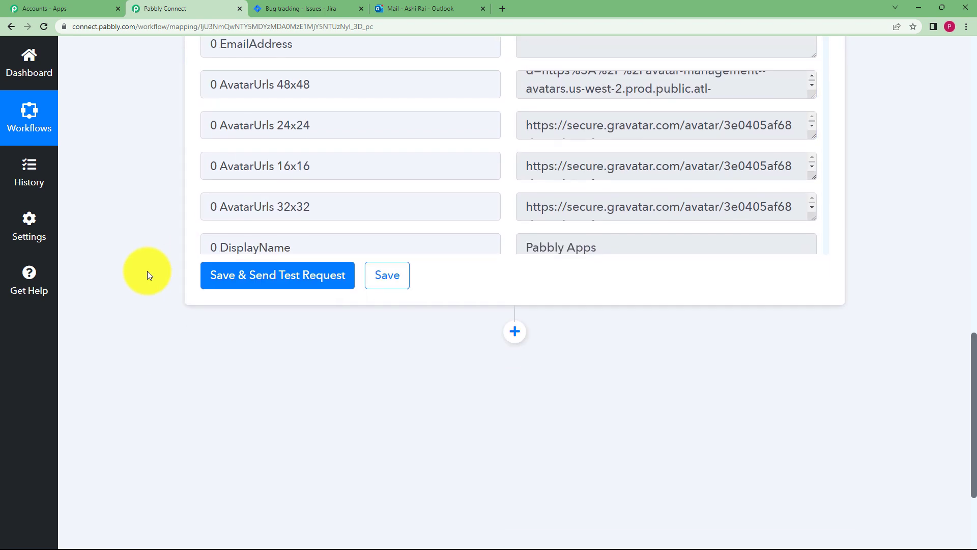
- Add a Jira Software action step with the Create Issue event
{"action": "left_click", "coordinate": [515, 331]}
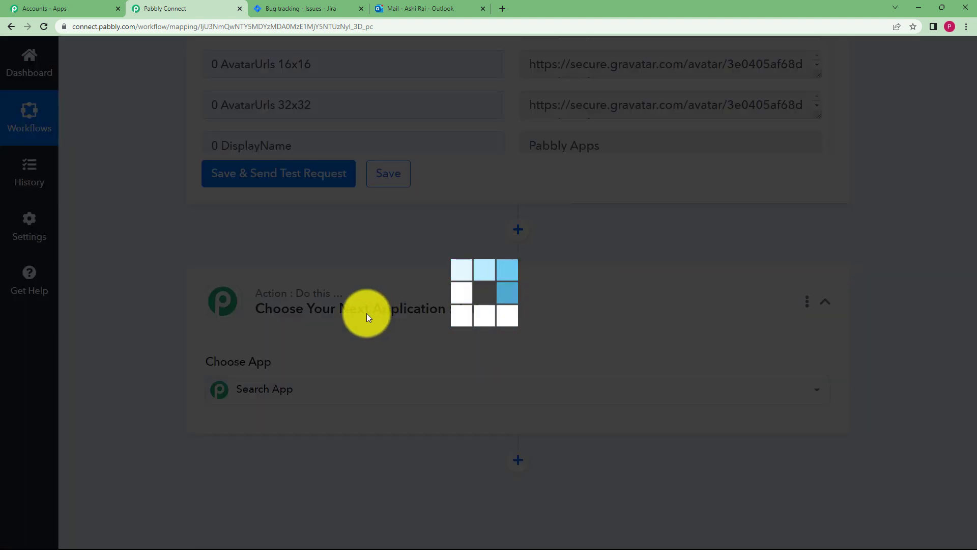
{"action": "type", "text": "ji"}
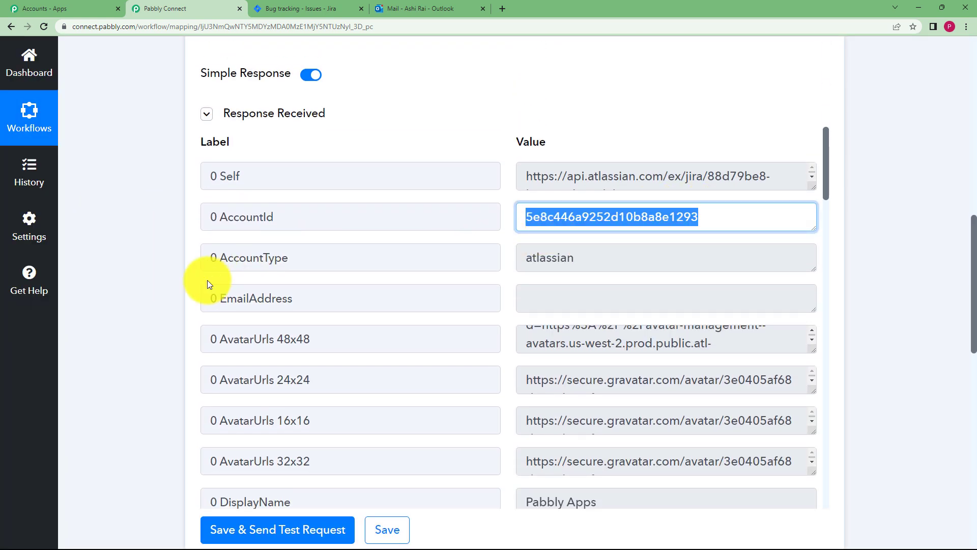
{"action": "scroll", "scroll_direction": "down", "scroll_amount": 3}
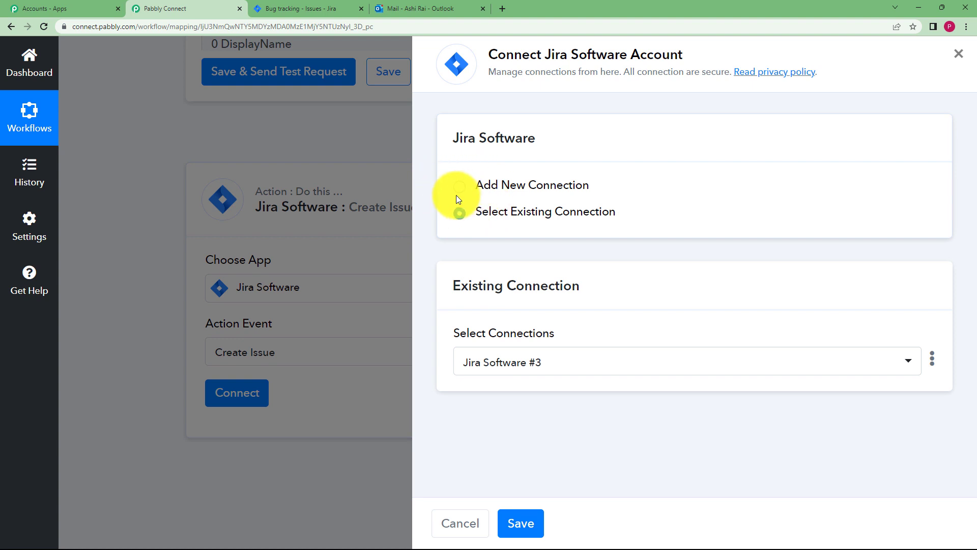
- Reuse the existing Jira Software #3 connection for the step and save it
{"action": "left_click", "coordinate": [459, 212]}
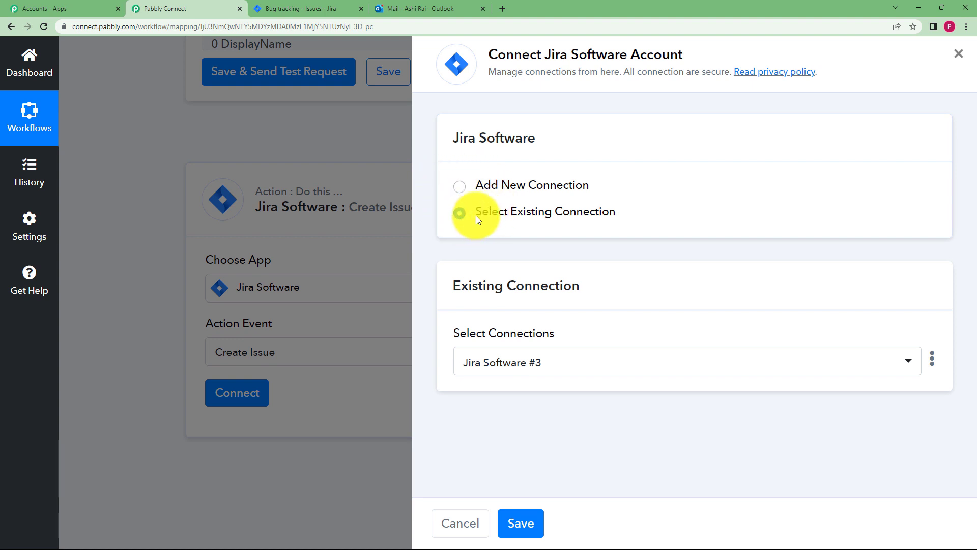
{"action": "left_click", "coordinate": [459, 212]}
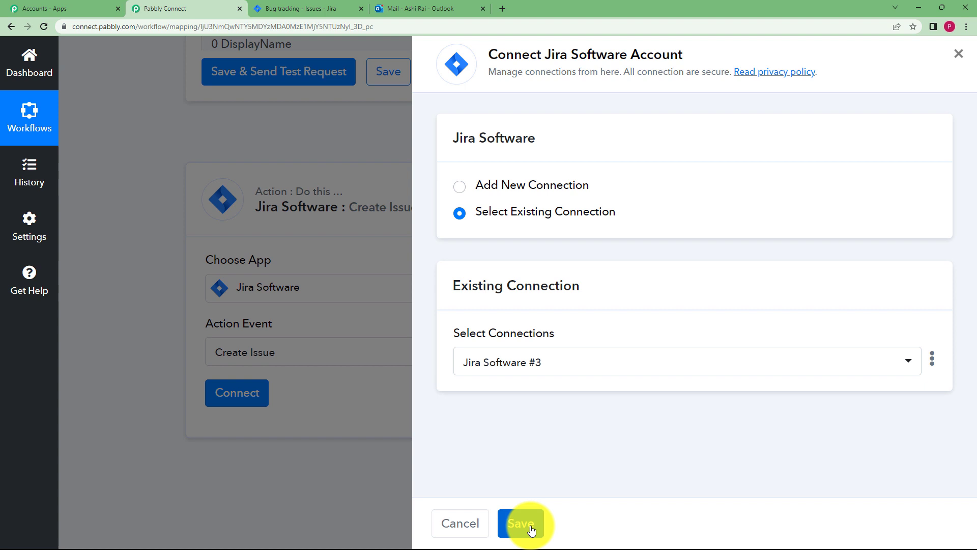
{"action": "left_click", "coordinate": [521, 523]}
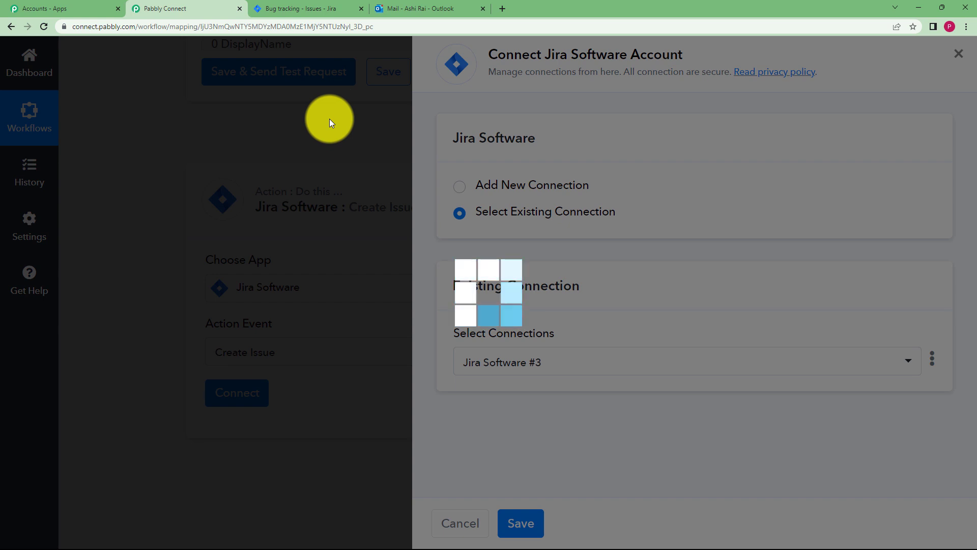
- Keep Bug tracking as the target Jira project for the Create Issue step
{"action": "left_click", "coordinate": [520, 523]}
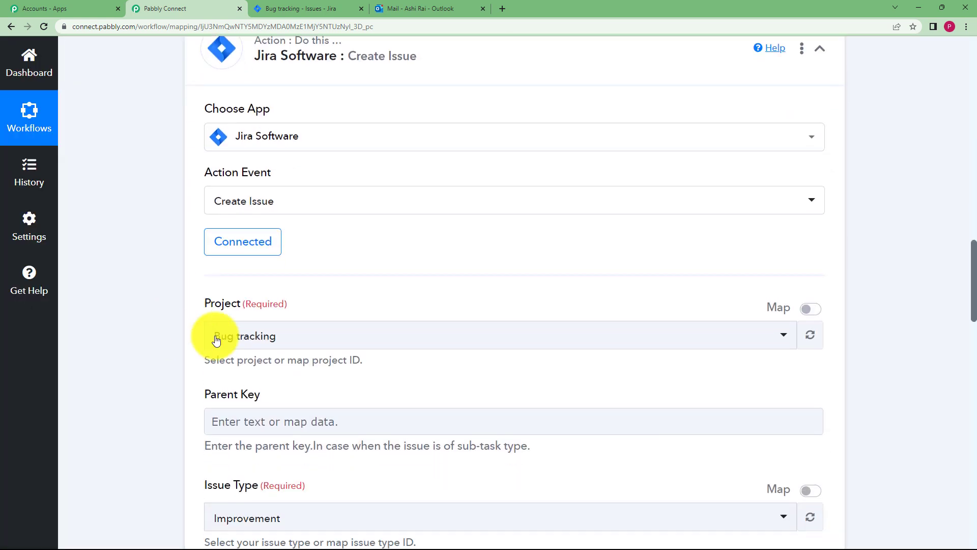
{"action": "left_click", "coordinate": [243, 335]}
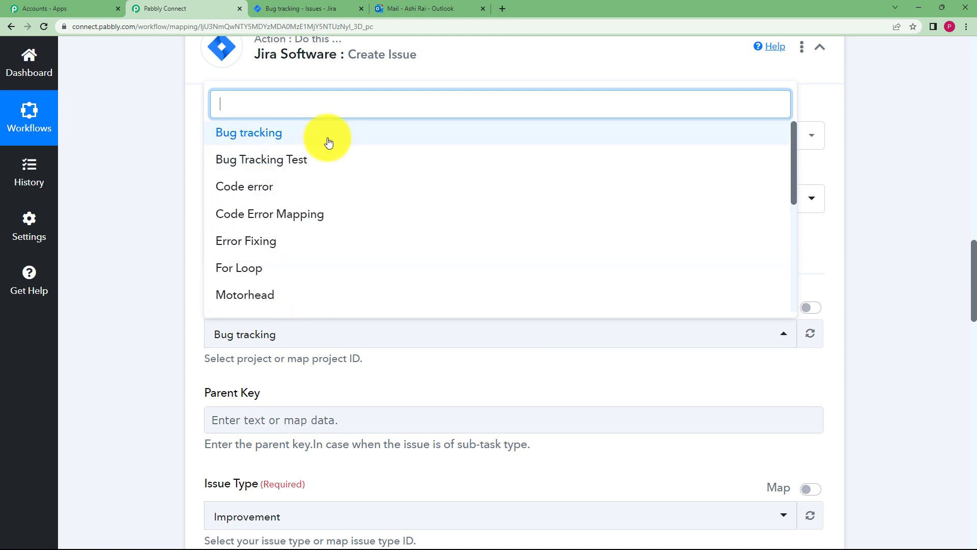
{"action": "left_click", "coordinate": [249, 132]}
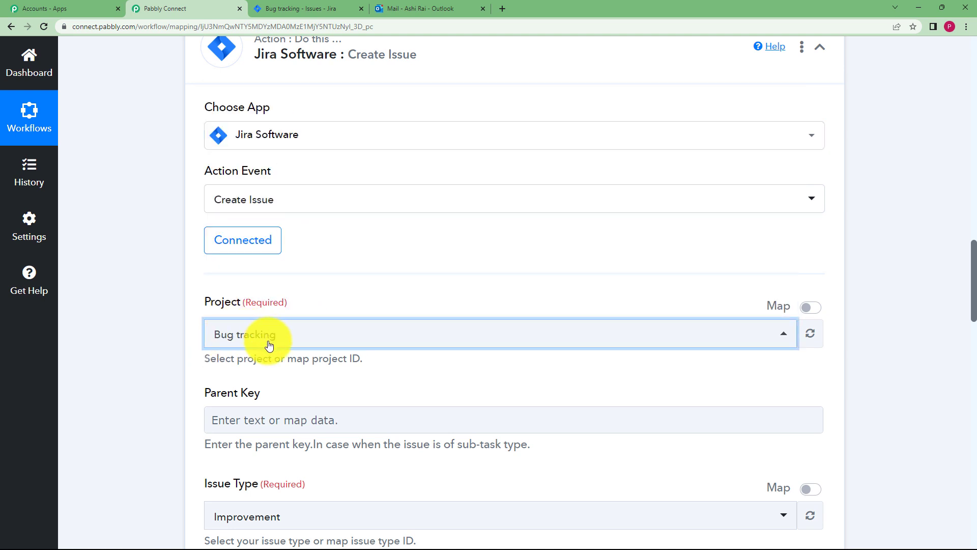
- Bring up the Insert Data panel on the issue's Summary field
{"action": "scroll", "scroll_direction": "down", "scroll_amount": 3}
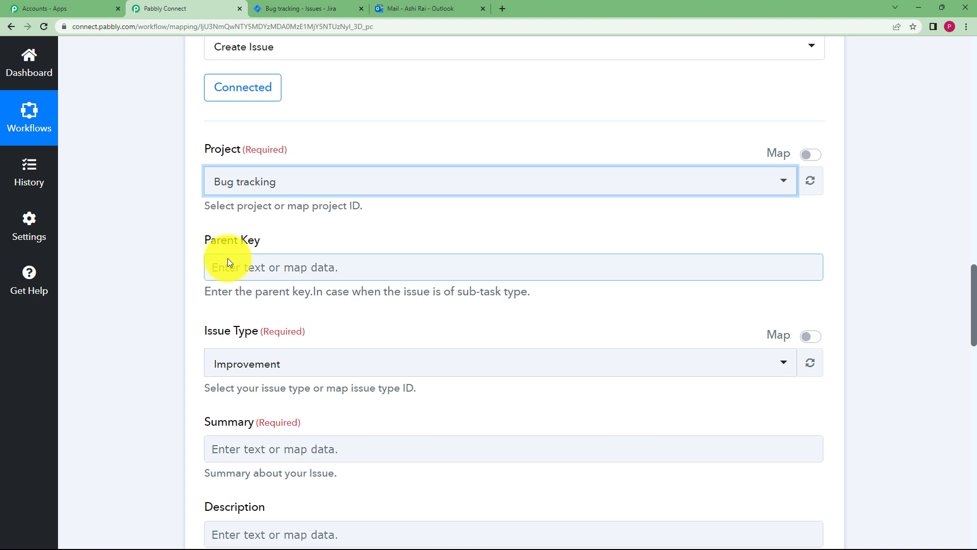
{"action": "scroll", "scroll_direction": "down", "scroll_amount": 3}
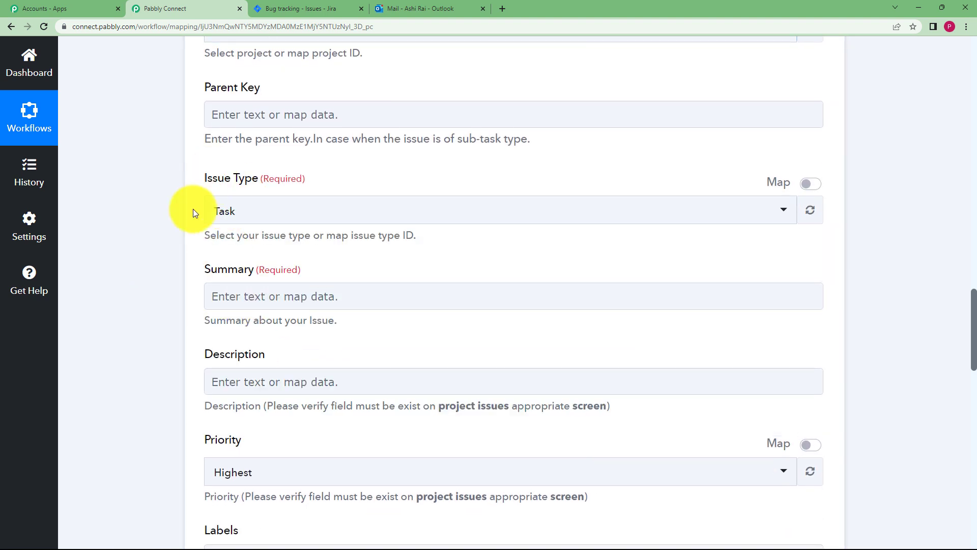
{"action": "mouse_move", "coordinate": [335, 163]}
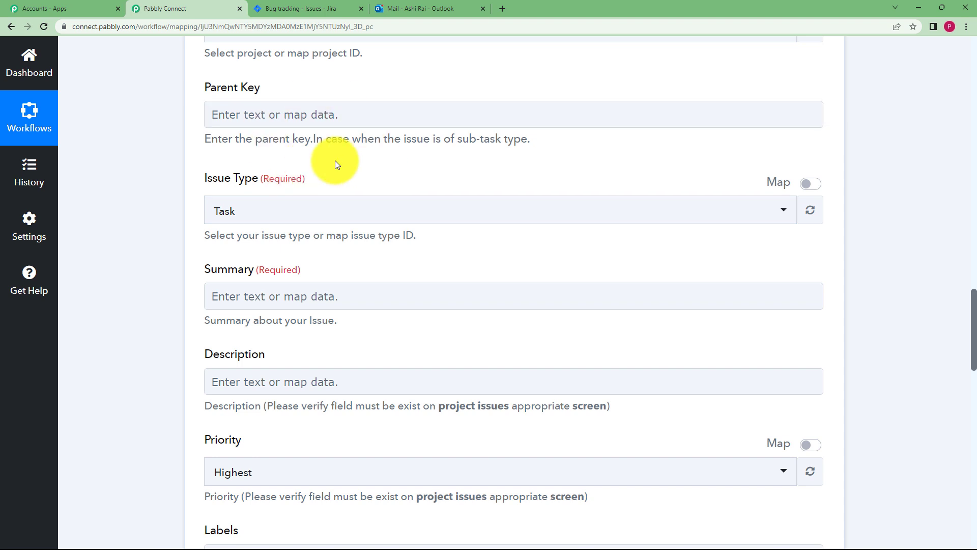
{"action": "mouse_move", "coordinate": [293, 273]}
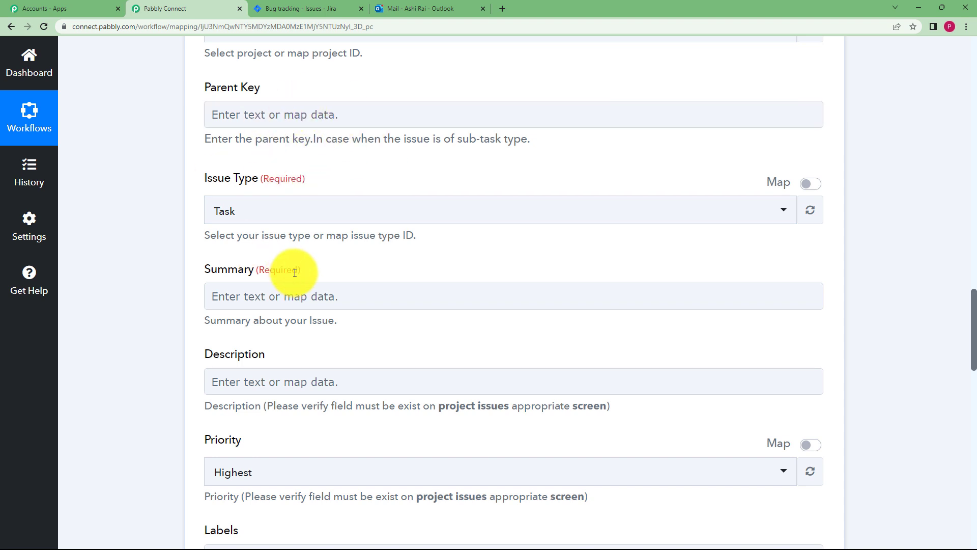
{"action": "left_click", "coordinate": [499, 209]}
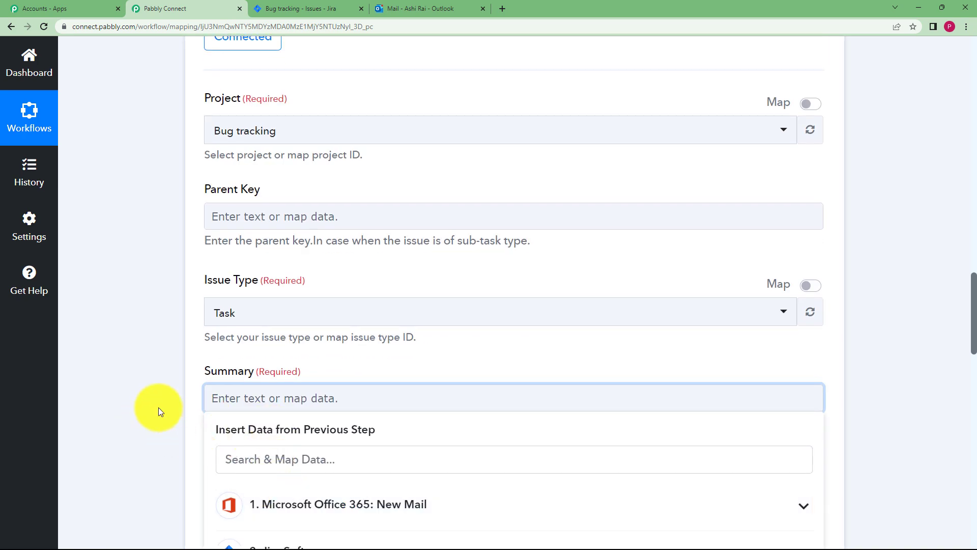
- Map email Subject to Summary, BodyPreview to Description, and set priority to High
{"action": "scroll", "scroll_direction": "down", "scroll_amount": 3}
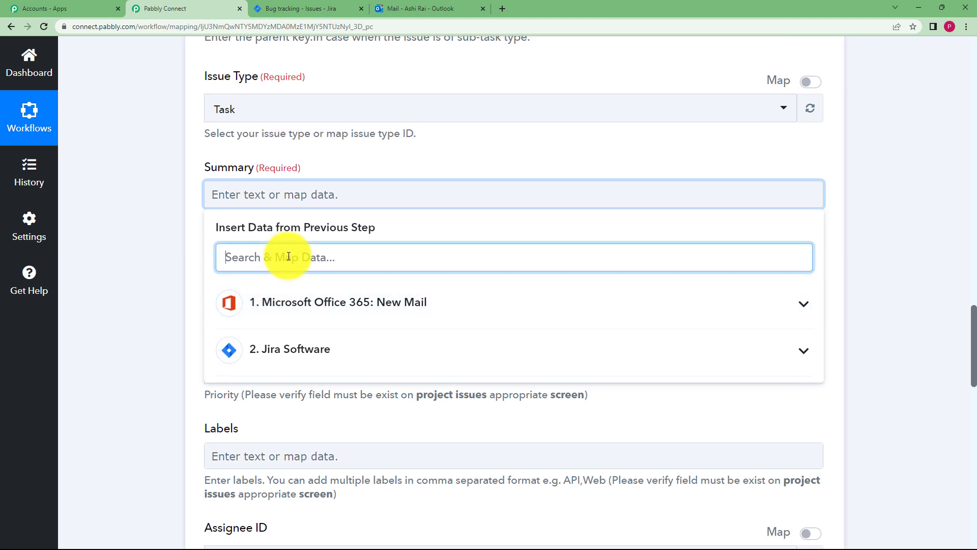
{"action": "type", "text": "pa"}
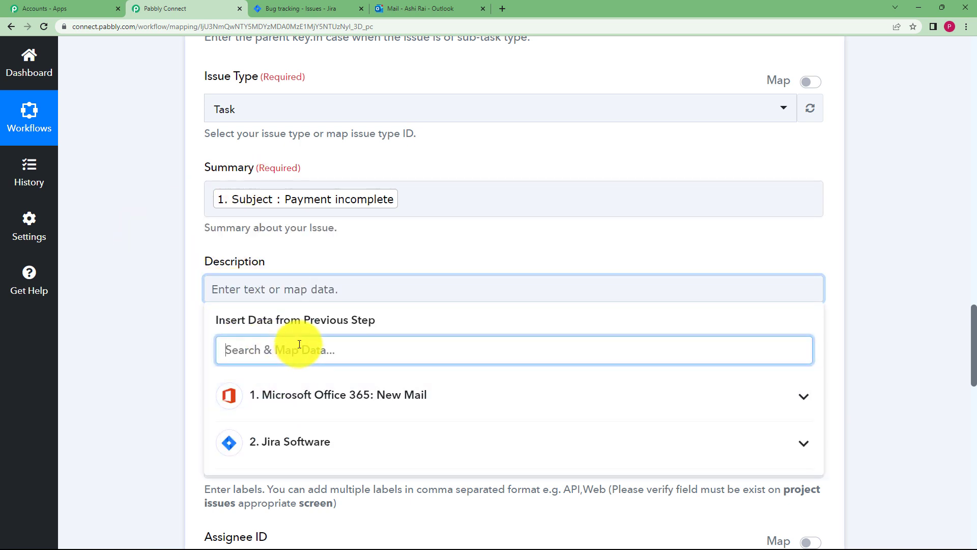
{"action": "type", "text": "due"}
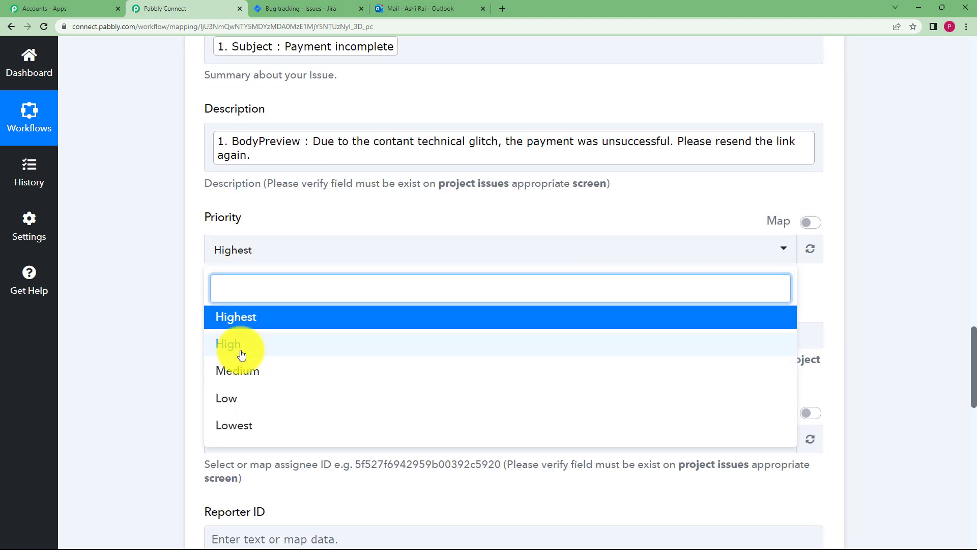
{"action": "left_click", "coordinate": [228, 343]}
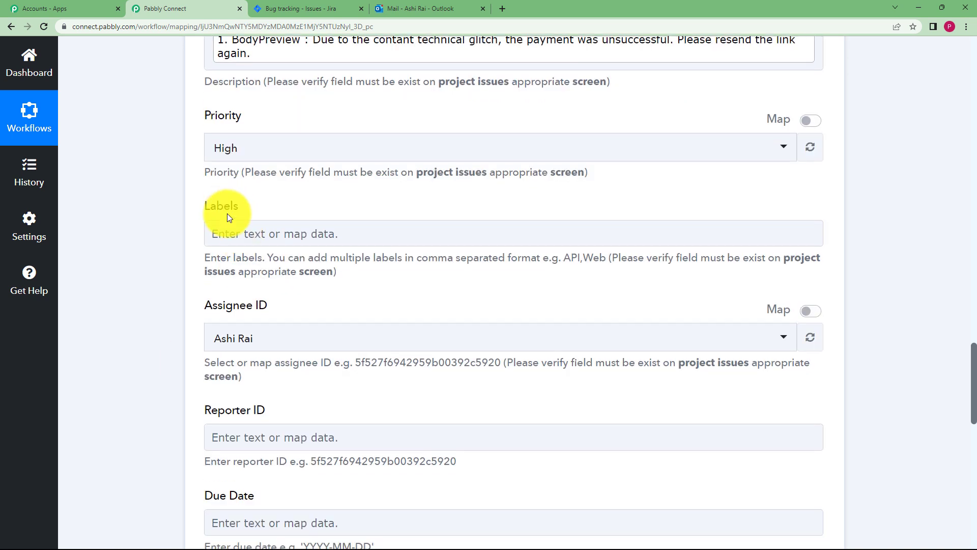
- Change the issue's assignee to Neeraj Pabbly
{"action": "scroll", "scroll_direction": "down", "scroll_amount": 3}
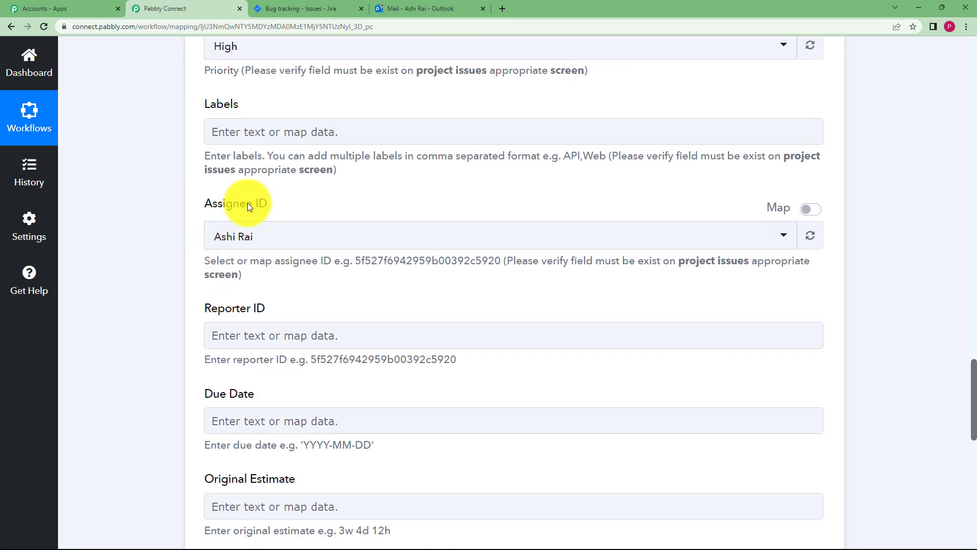
{"action": "left_click", "coordinate": [499, 236]}
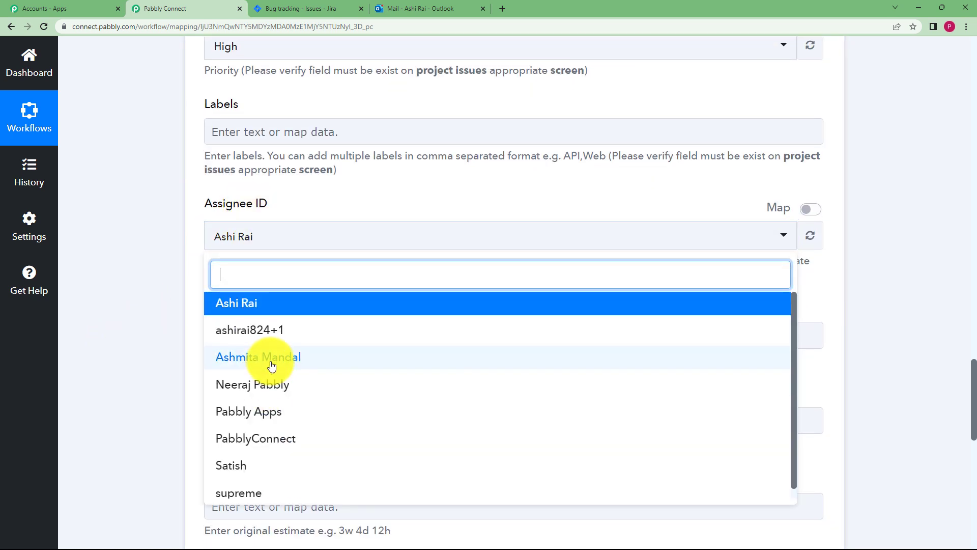
{"action": "left_click", "coordinate": [253, 384]}
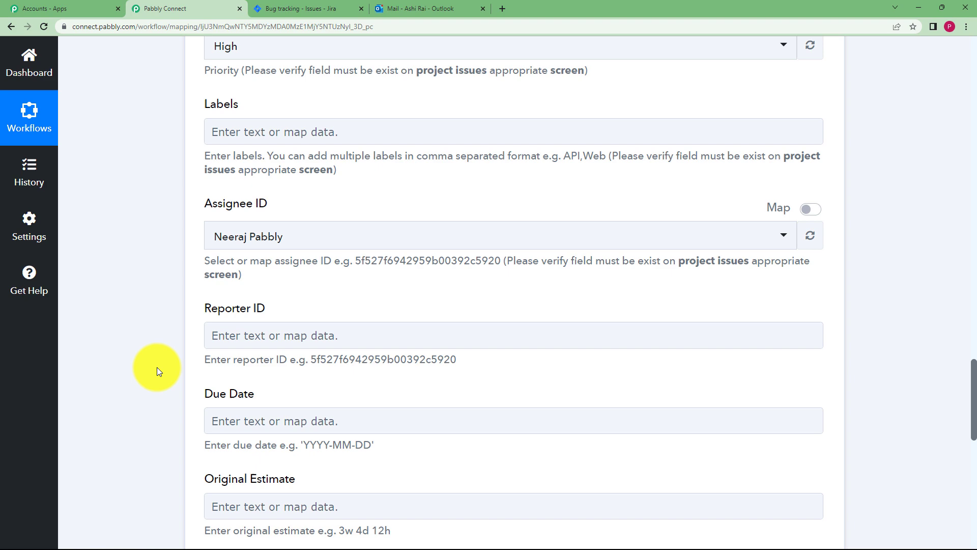
- Remove the Search User step from the workflow
{"action": "scroll", "scroll_direction": "down", "scroll_amount": 3}
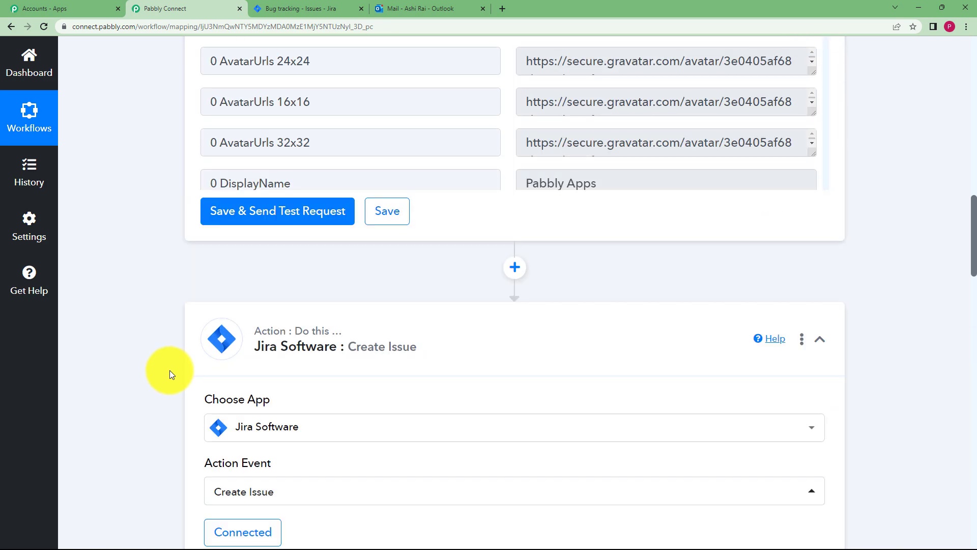
{"action": "scroll", "scroll_direction": "down", "scroll_amount": 3}
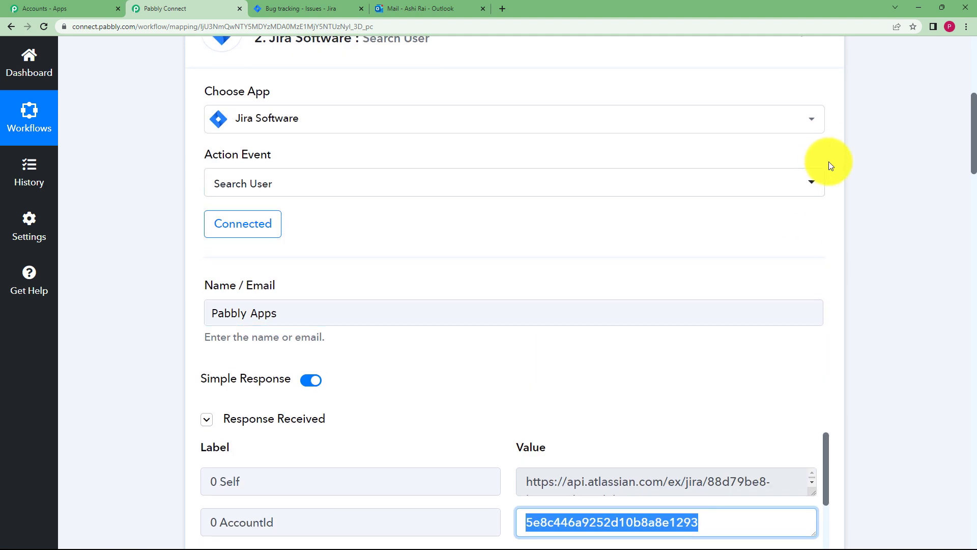
{"action": "left_click", "coordinate": [803, 183]}
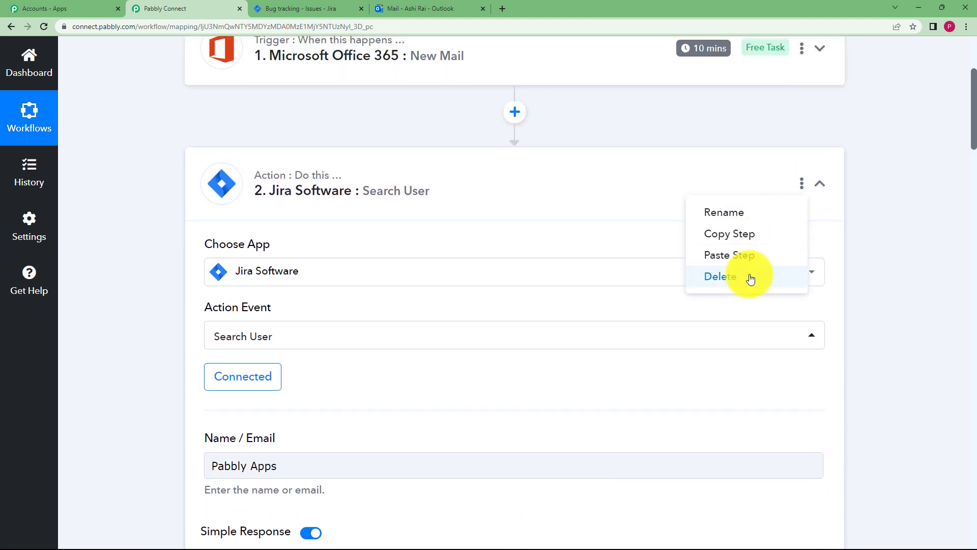
{"action": "left_click", "coordinate": [719, 276]}
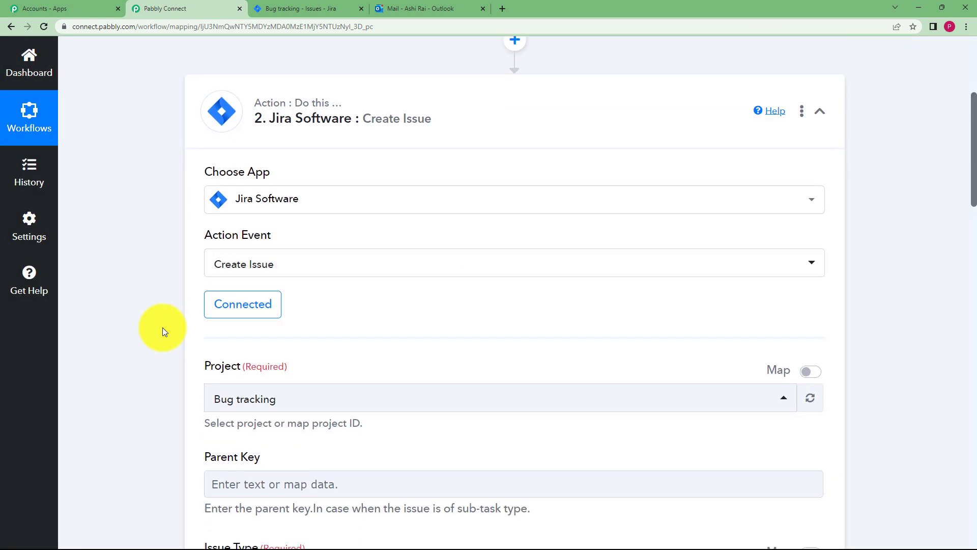
{"action": "scroll", "scroll_direction": "down", "scroll_amount": 3}
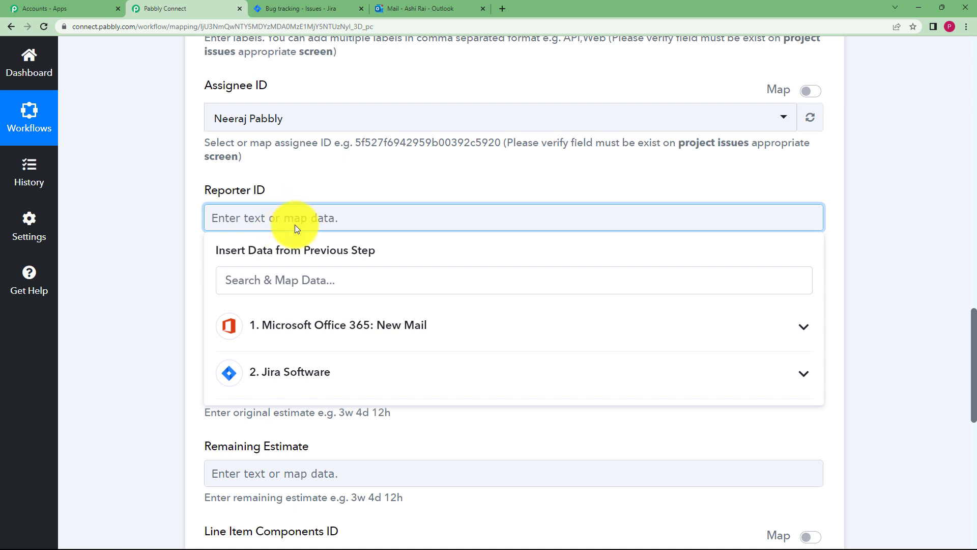
{"action": "type", "text": "5e8c446a9252d10b8a8e1293"}
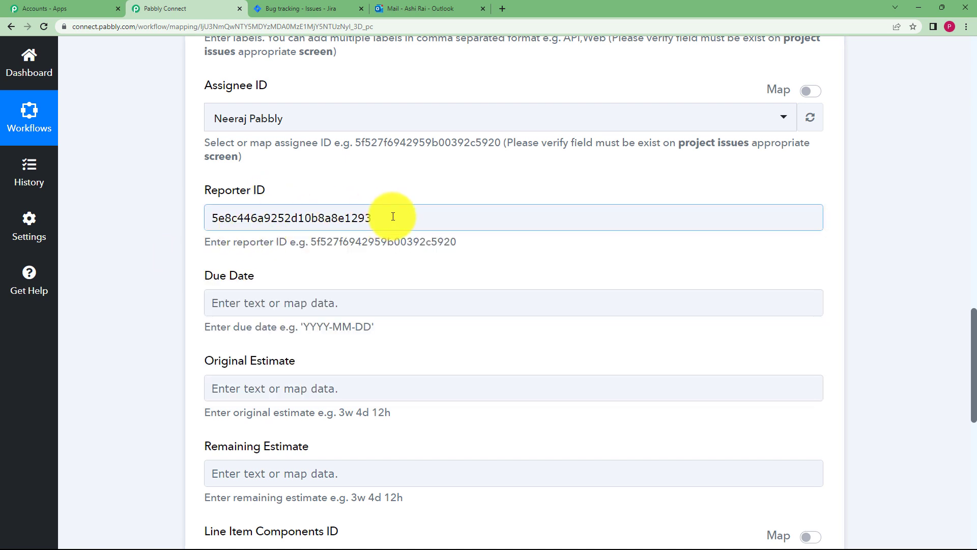
{"action": "scroll", "scroll_direction": "down", "scroll_amount": 3}
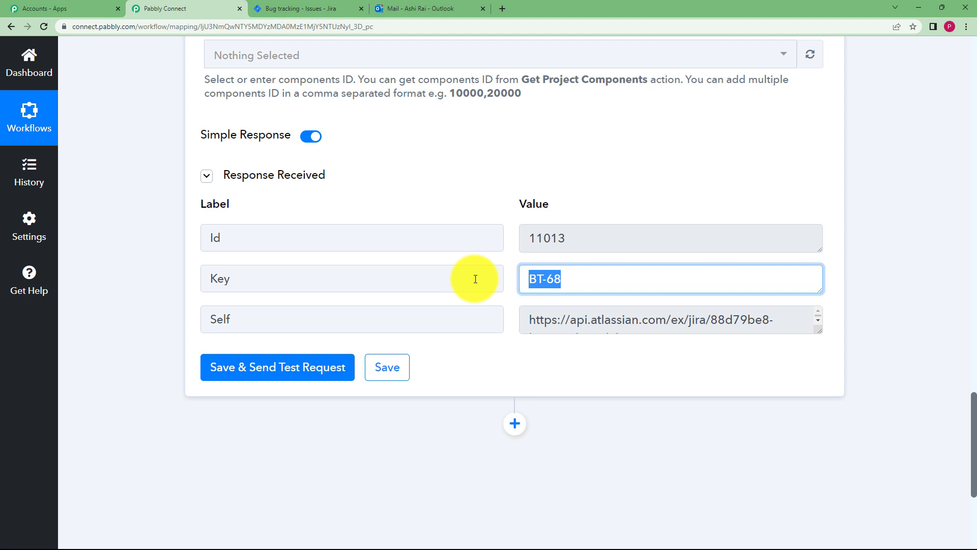
{"action": "scroll", "scroll_direction": "down", "scroll_amount": 3}
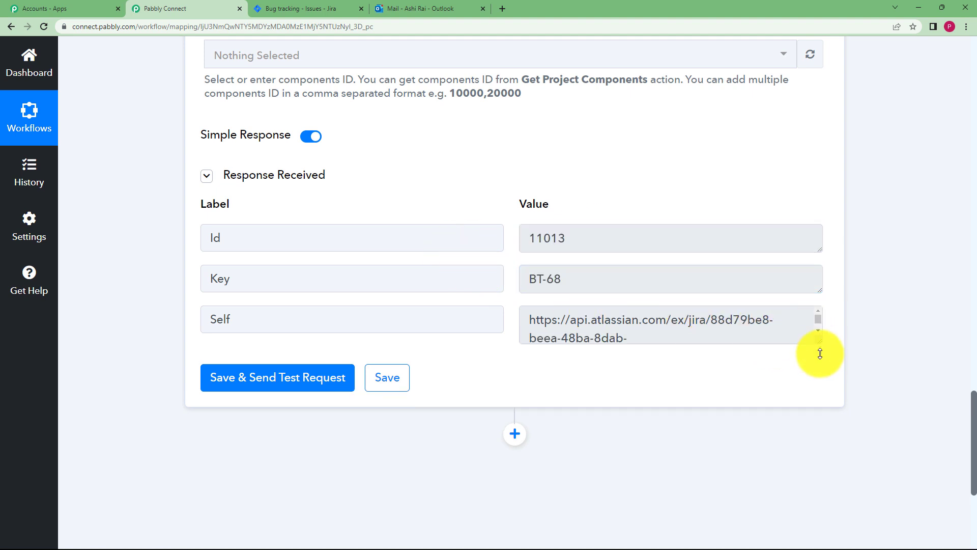
{"action": "left_click", "coordinate": [305, 9]}
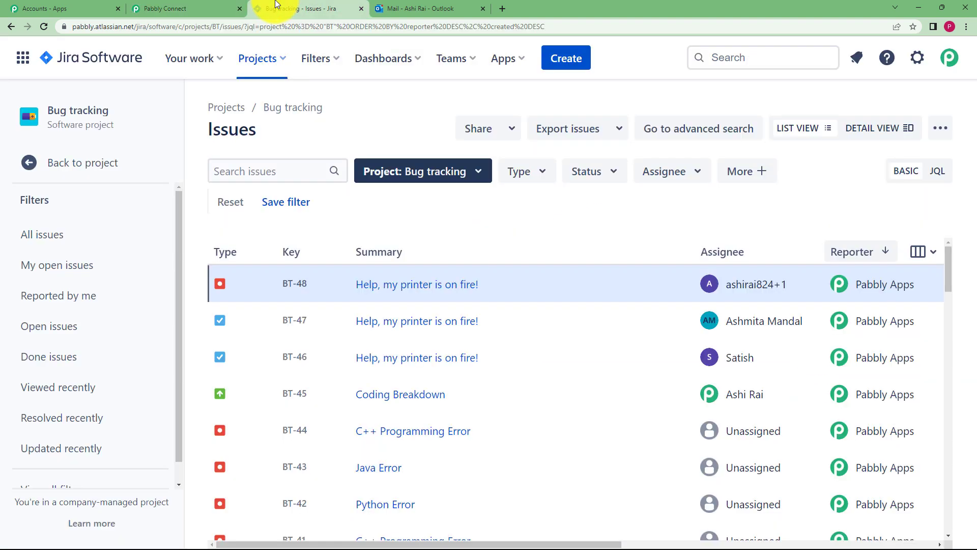
- Refresh the Jira issues list and view BT-68 Payment incomplete with High priority
{"action": "left_click", "coordinate": [44, 26]}
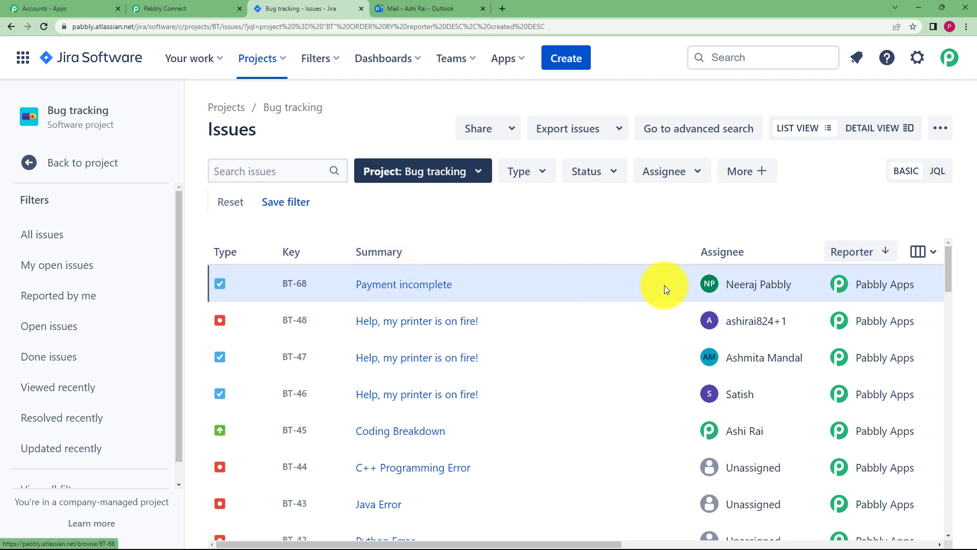
{"action": "mouse_move", "coordinate": [892, 292]}
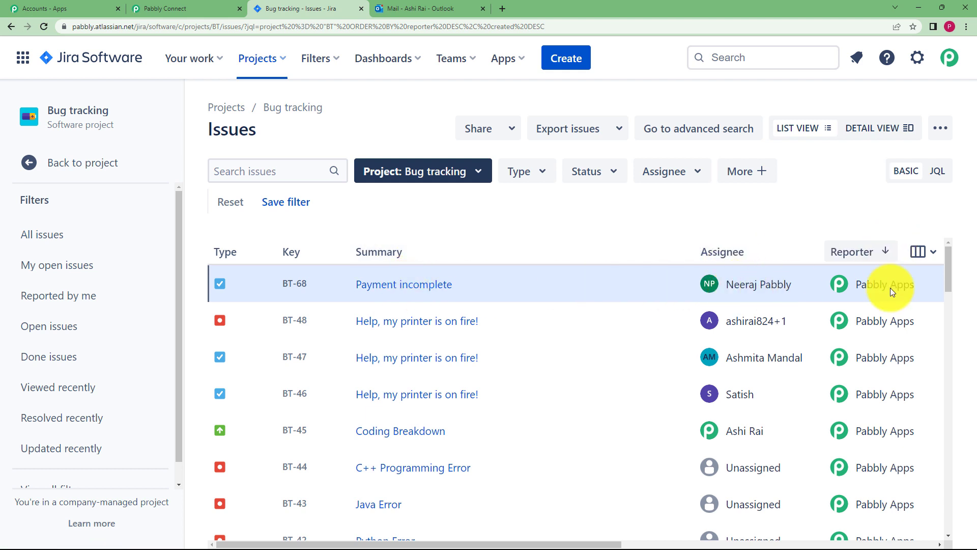
{"action": "left_click", "coordinate": [404, 283]}
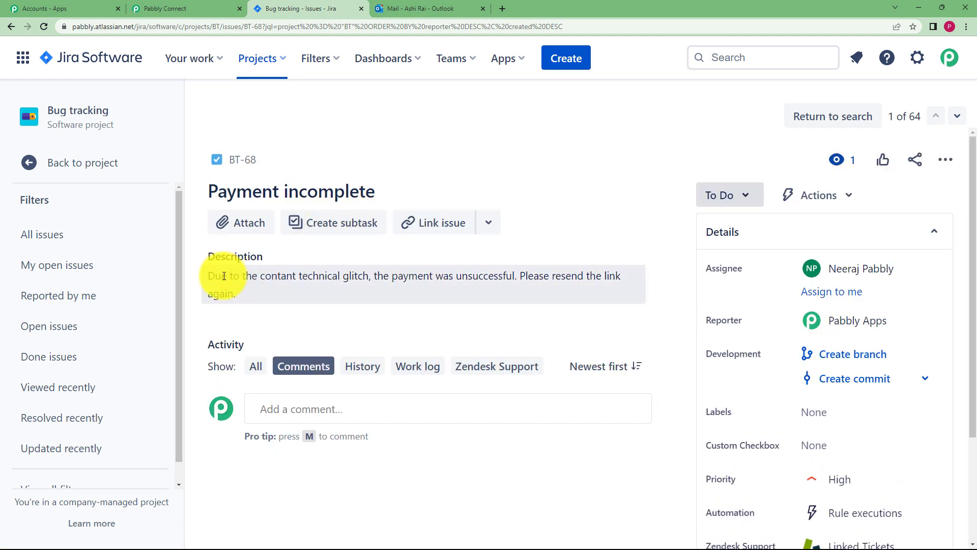
{"action": "left_click", "coordinate": [174, 9]}
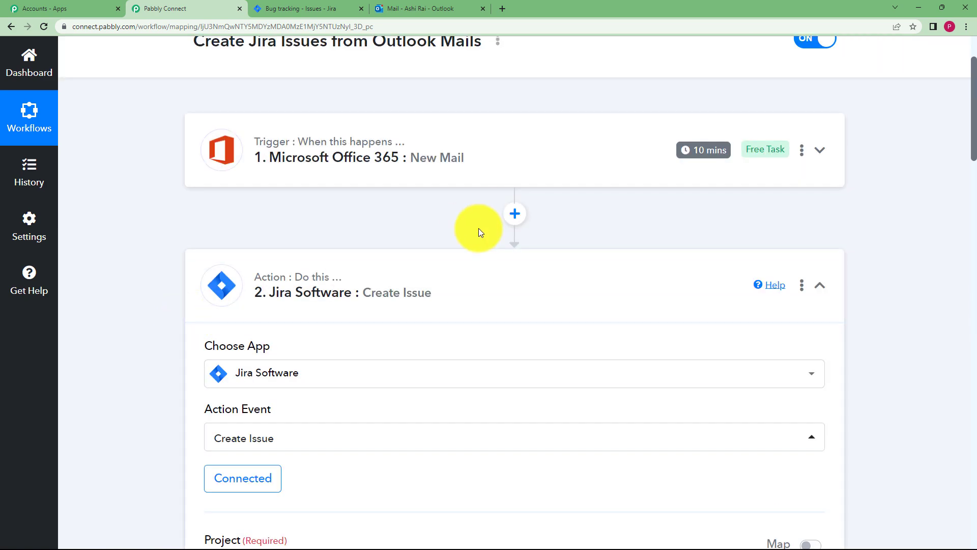
- Collapse the Jira Create Issue step to show only trigger and action summaries
{"action": "left_click", "coordinate": [819, 285]}
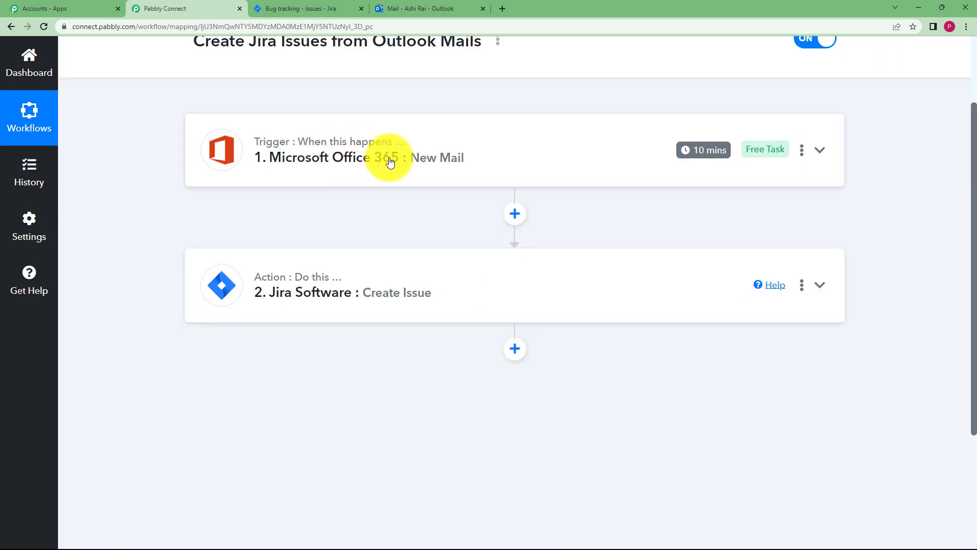